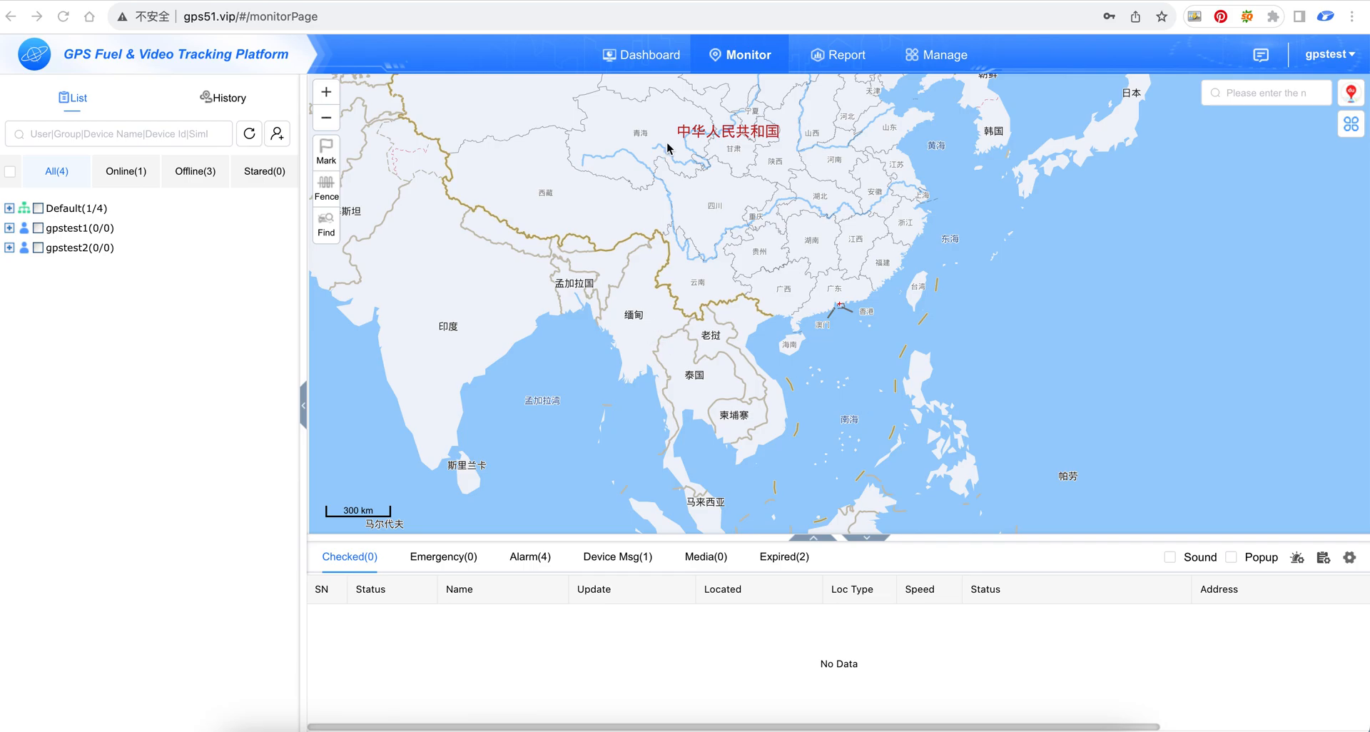
{"action": "mouse_move", "coordinate": [801, 97]}
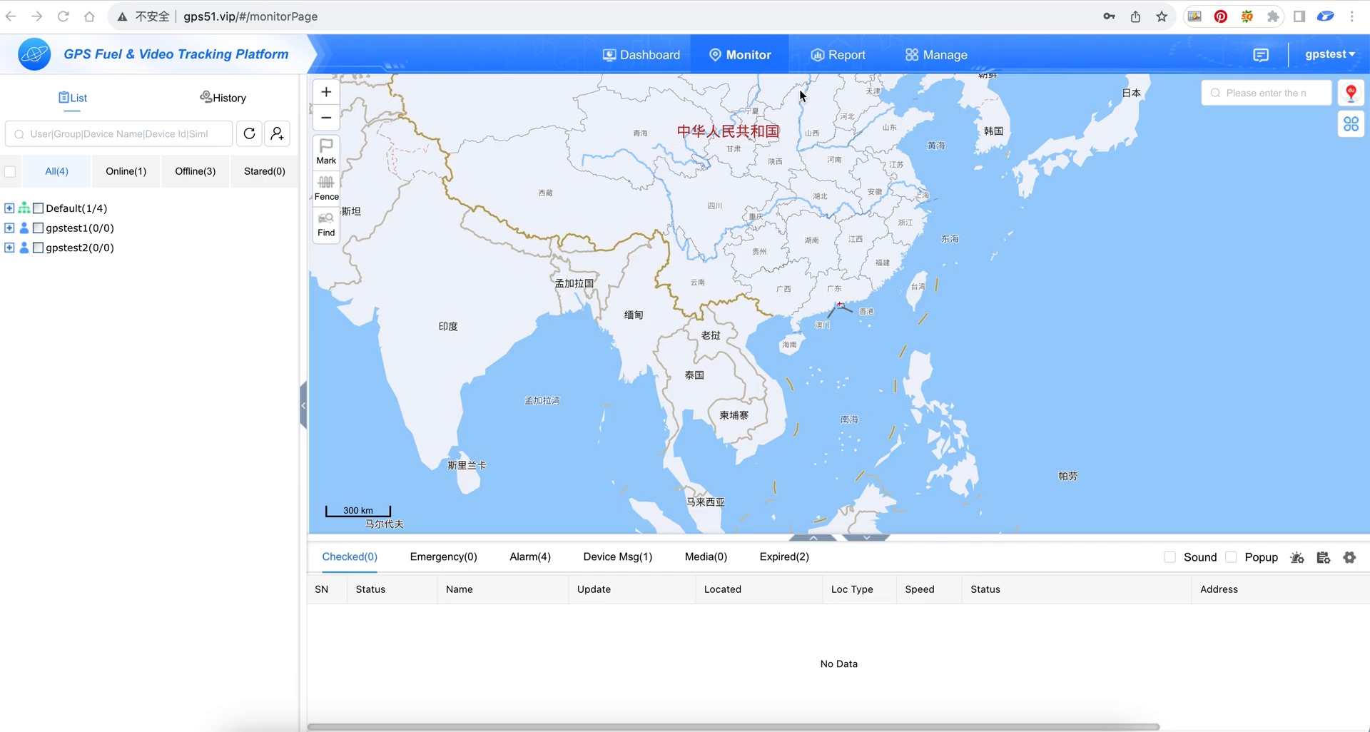
{"action": "mouse_move", "coordinate": [968, 109]}
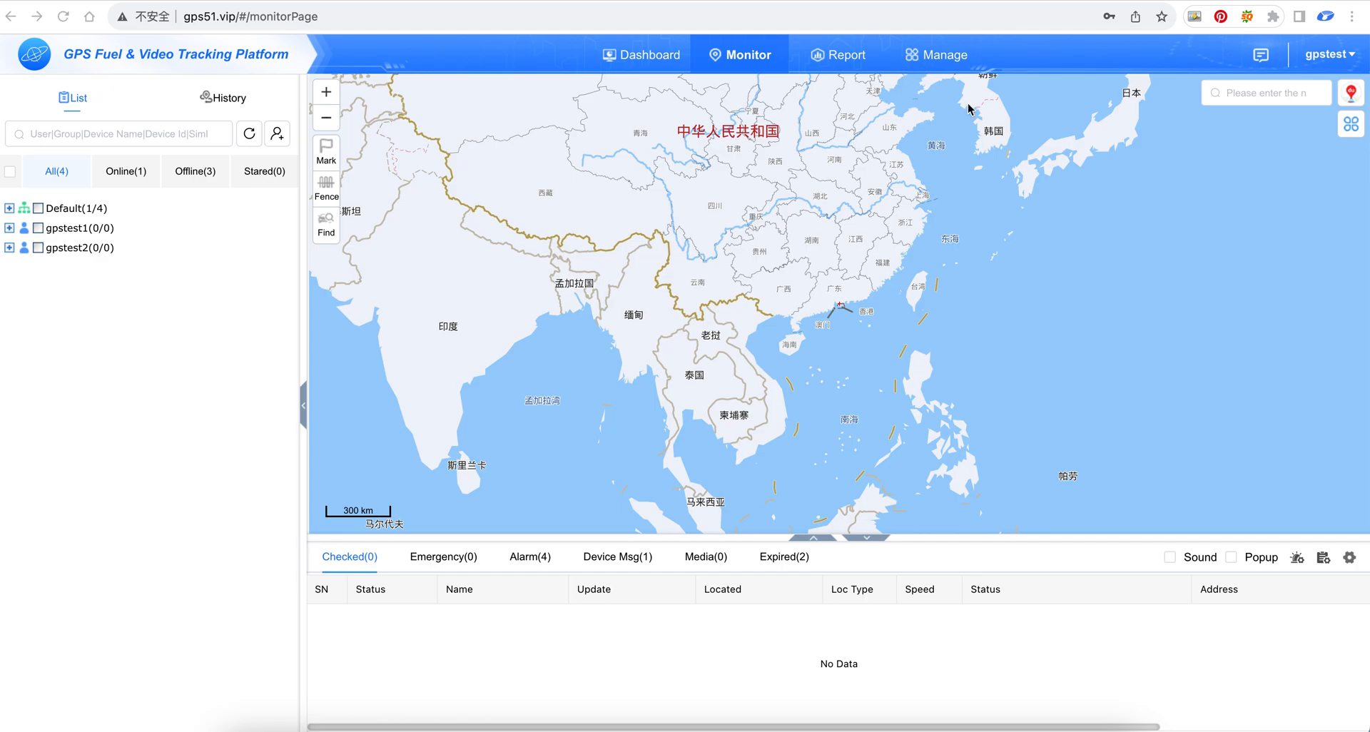
Switch from the live monitoring map to the Manage area.
{"action": "left_click", "coordinate": [935, 55]}
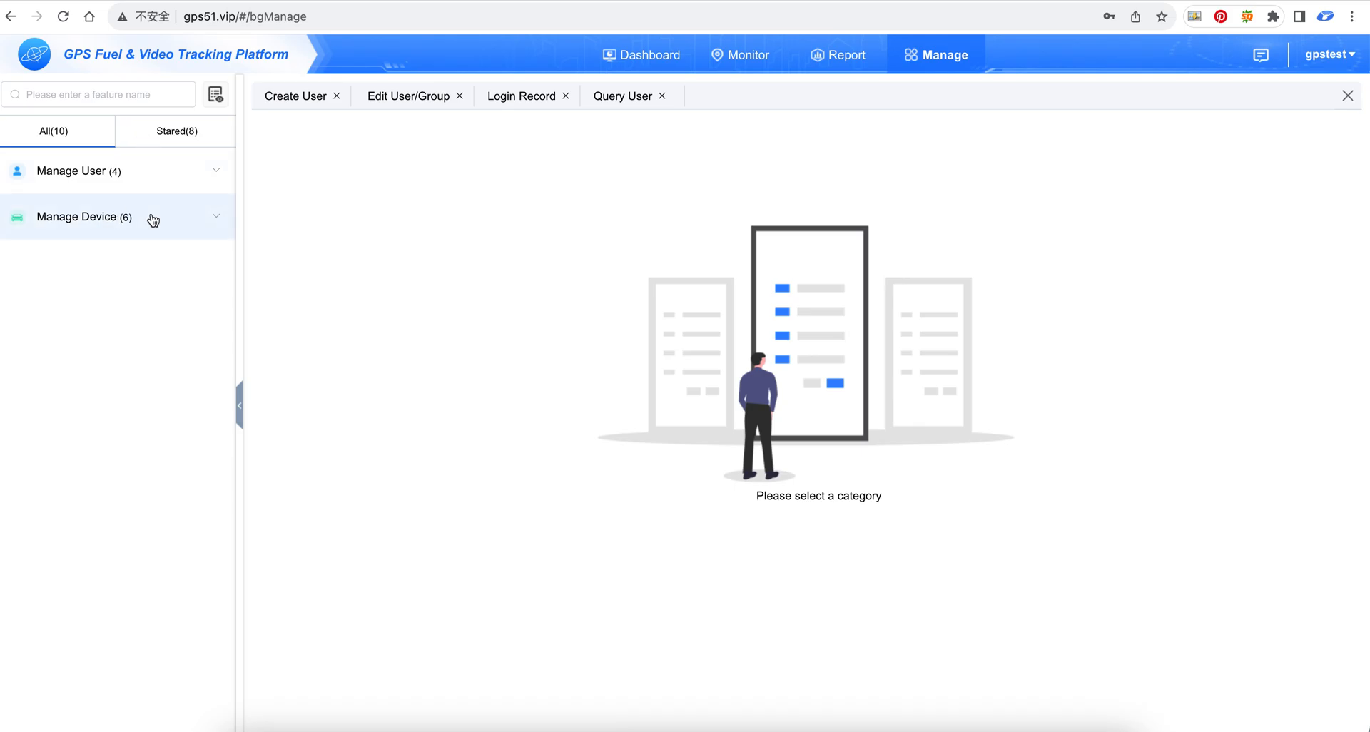
Begin a Batch Add under Manage Device and assign the owning user gpstest3 (under gpstest2).
{"action": "left_click", "coordinate": [77, 217]}
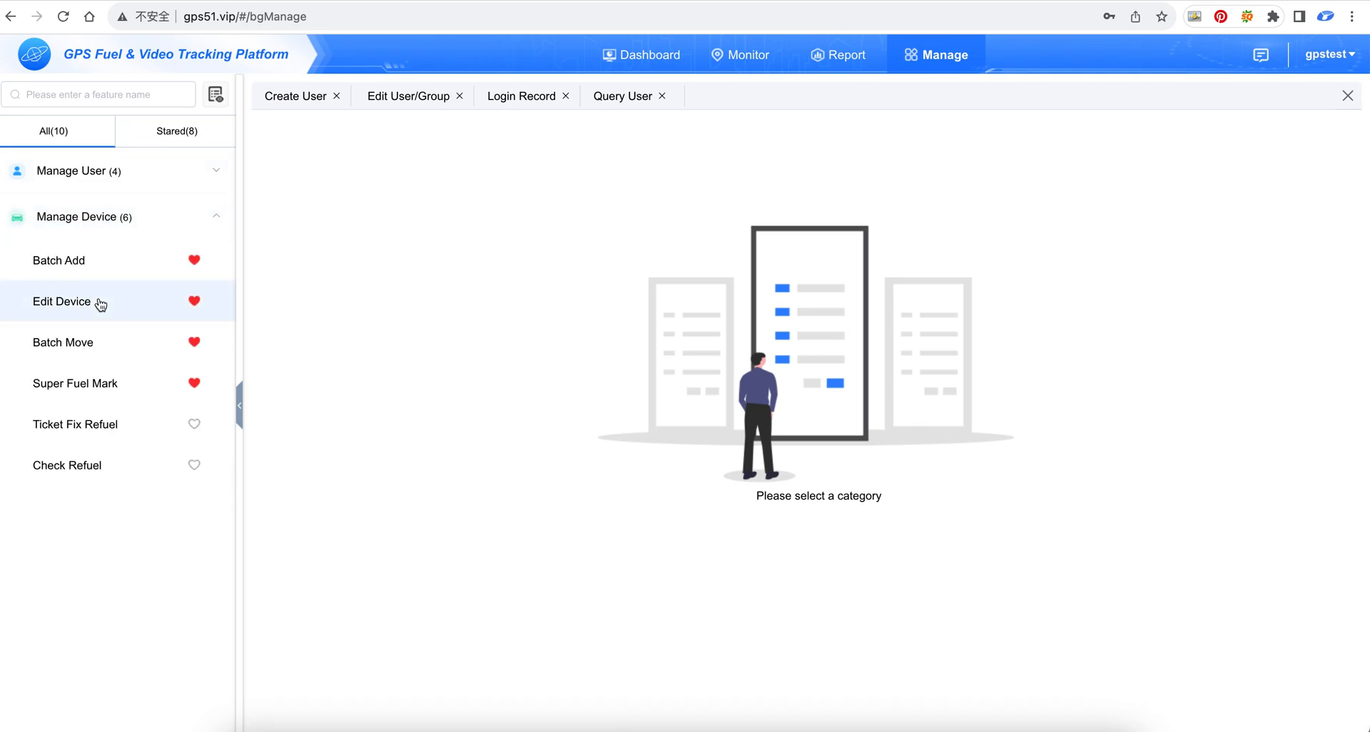
{"action": "left_click", "coordinate": [58, 260]}
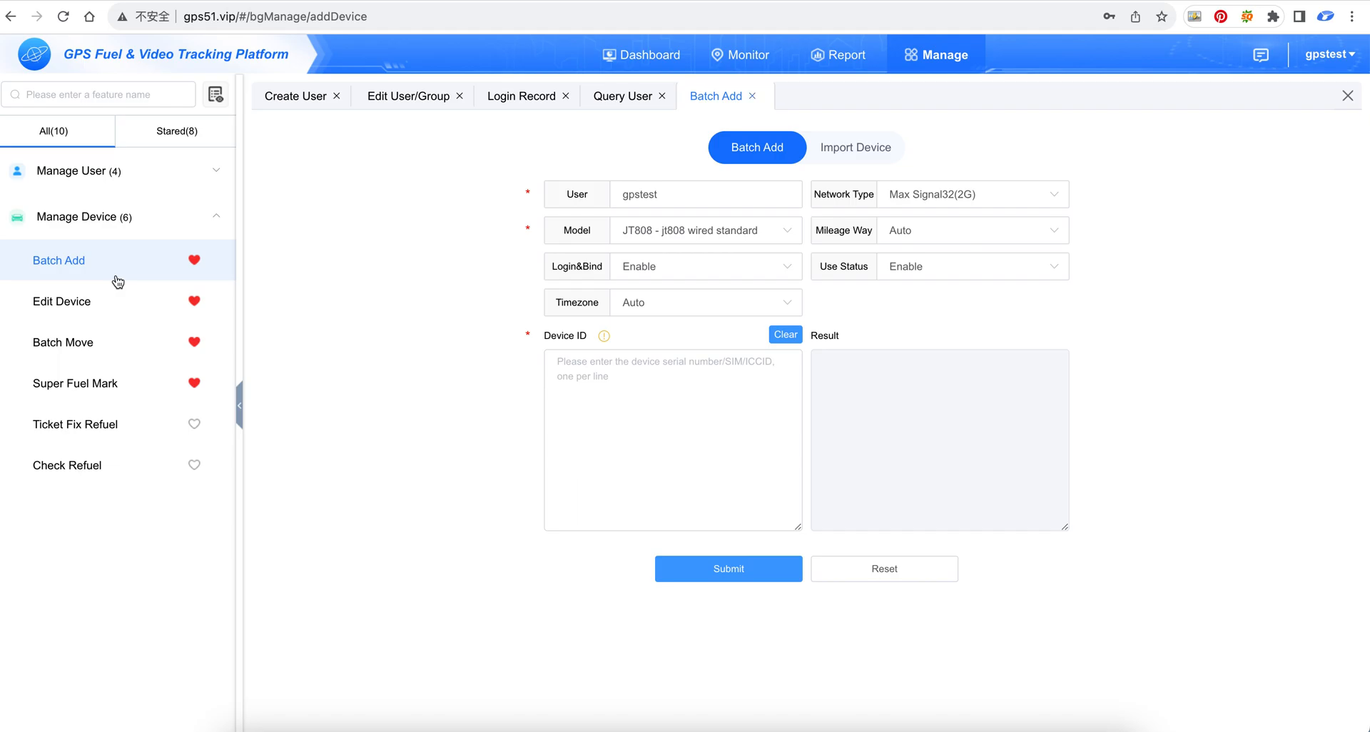
{"action": "left_click", "coordinate": [699, 194]}
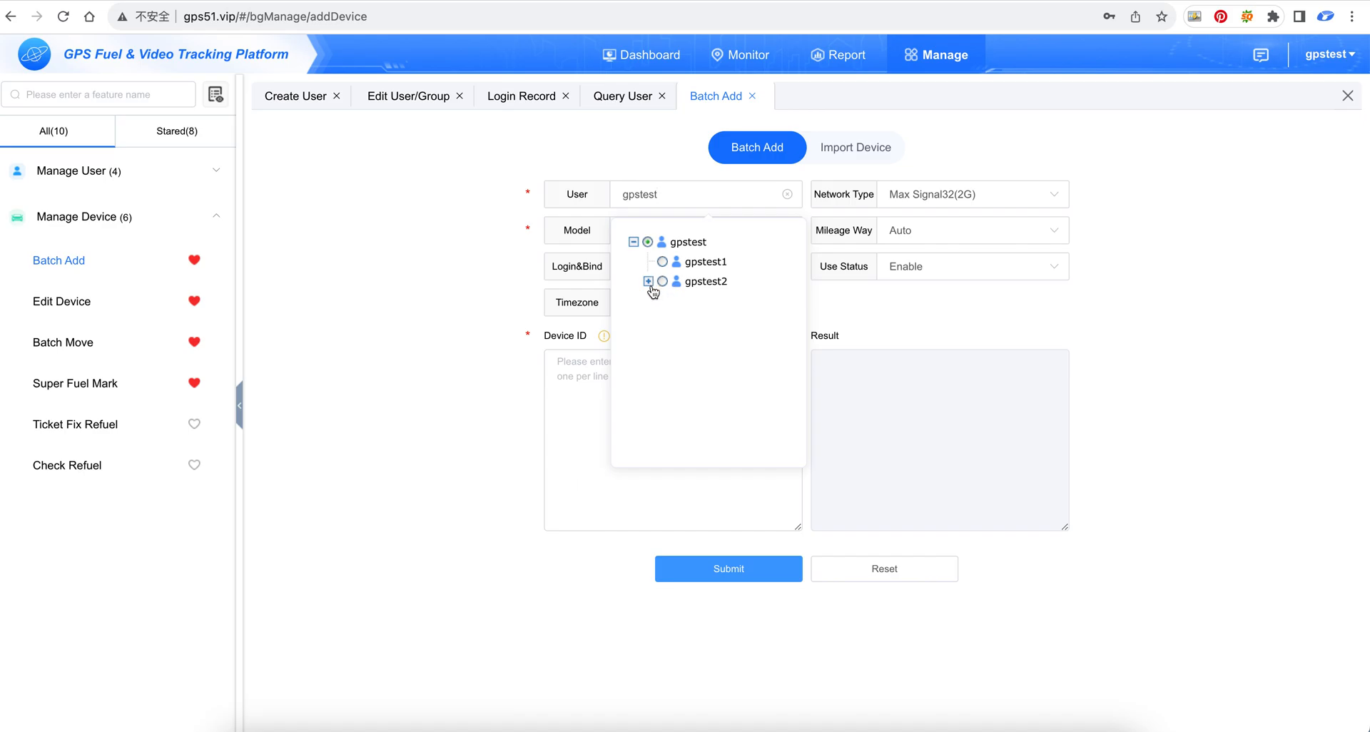
{"action": "left_click", "coordinate": [649, 281]}
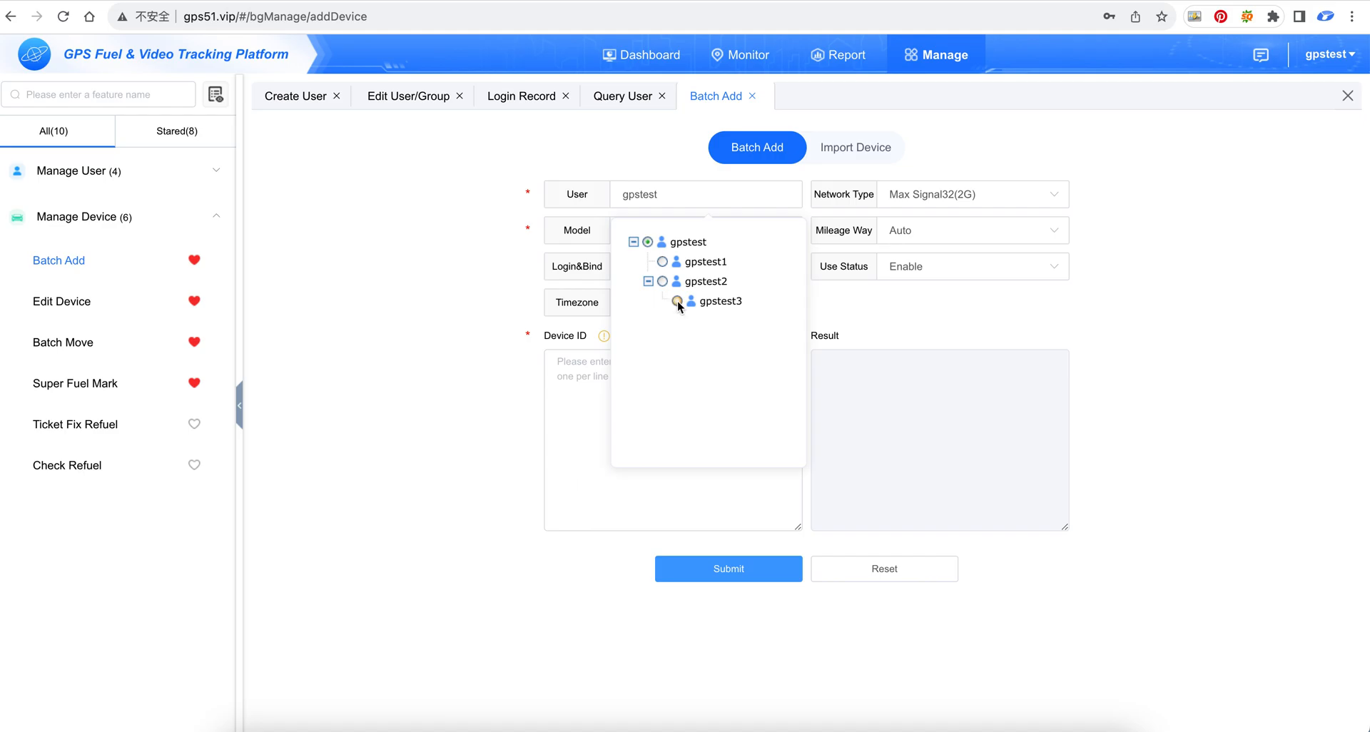
{"action": "left_click", "coordinate": [677, 300]}
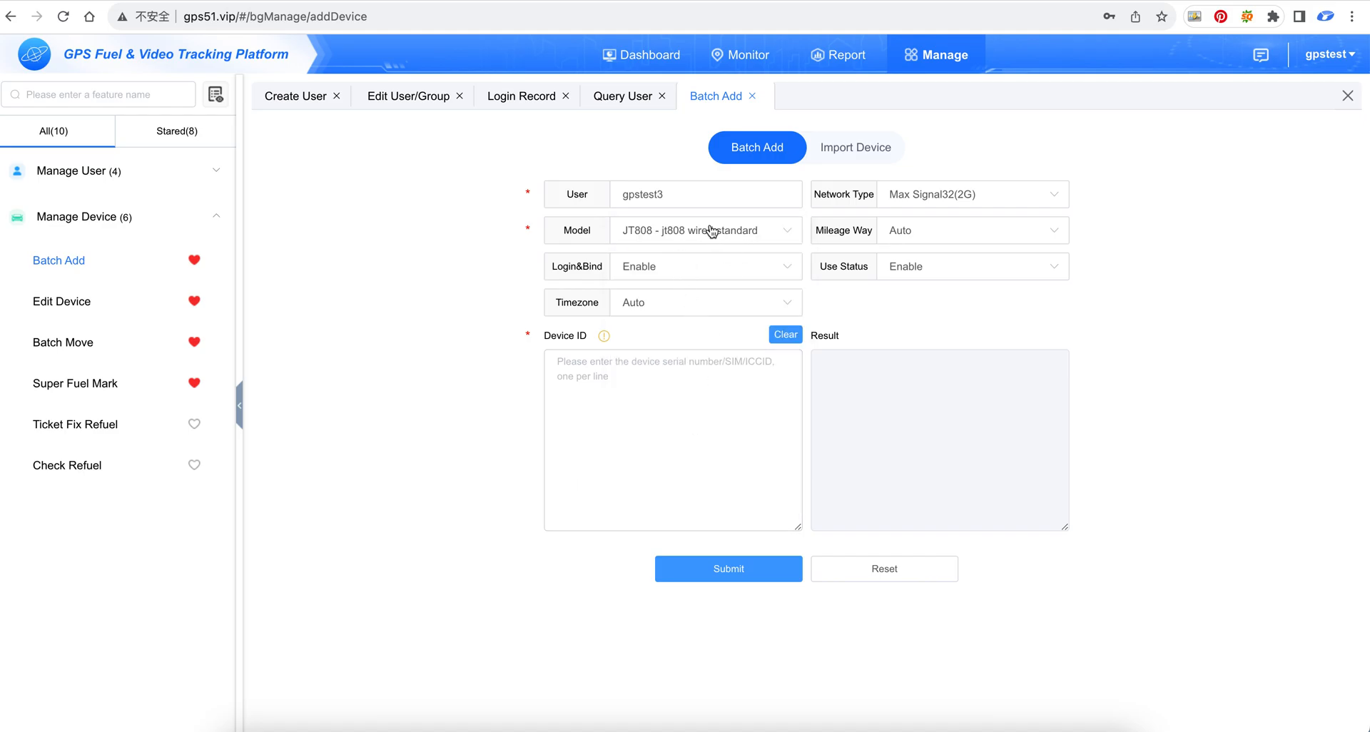
Choose the JH119 device model for the batch.
{"action": "left_click", "coordinate": [704, 229]}
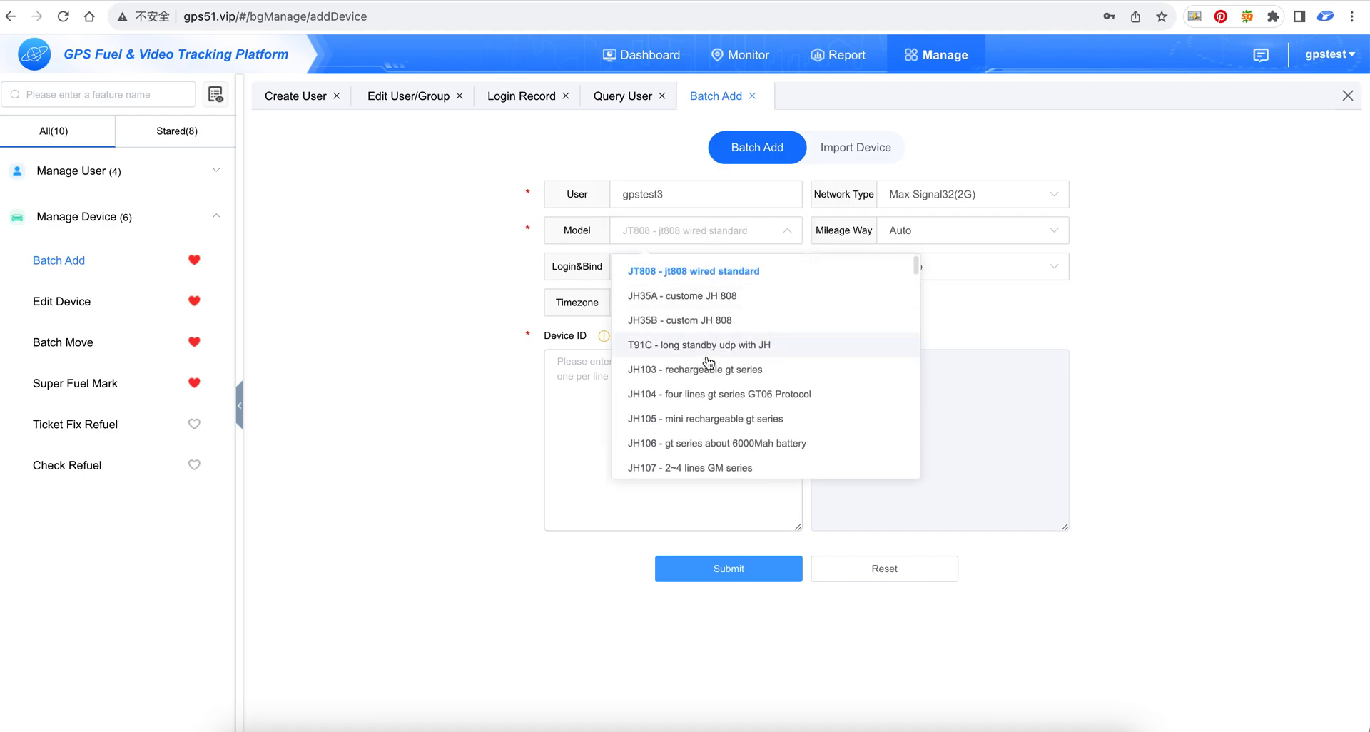
{"action": "scroll", "scroll_direction": "down", "scroll_amount": 3}
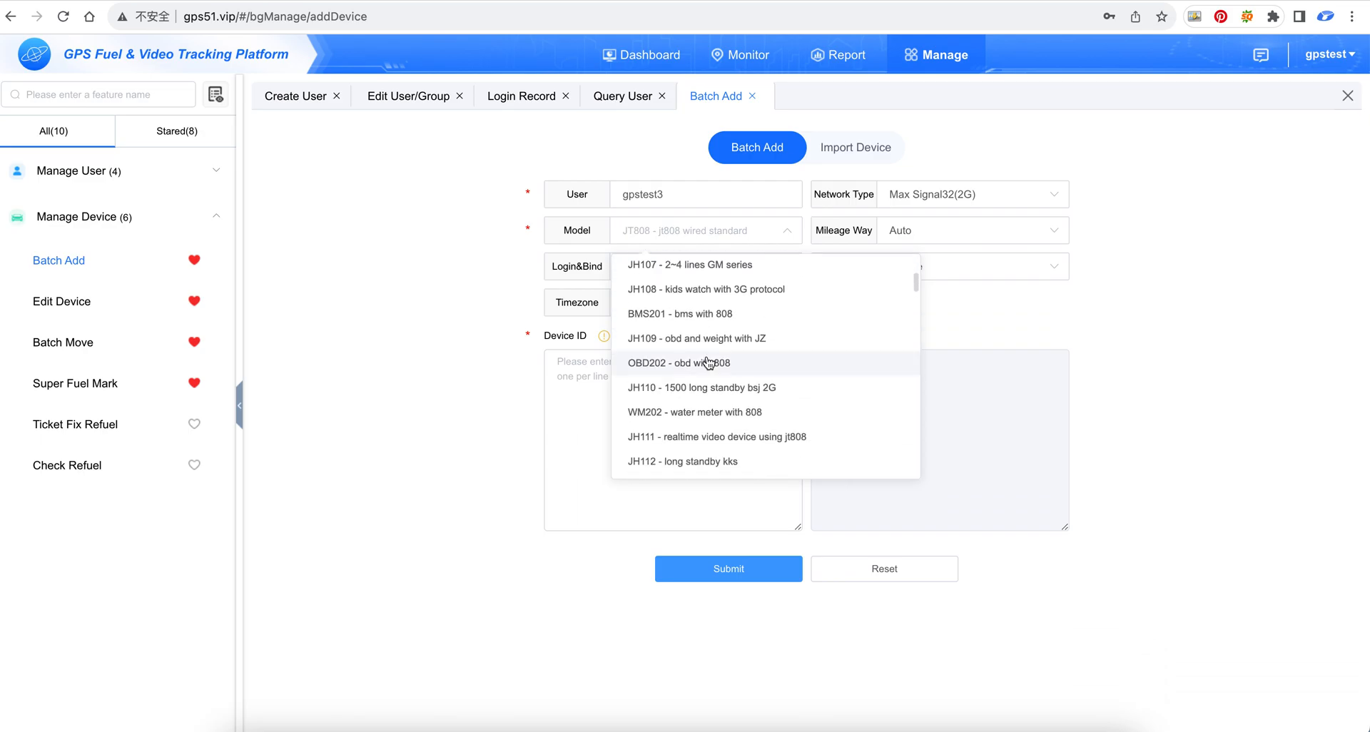
{"action": "scroll", "scroll_direction": "down", "scroll_amount": 3}
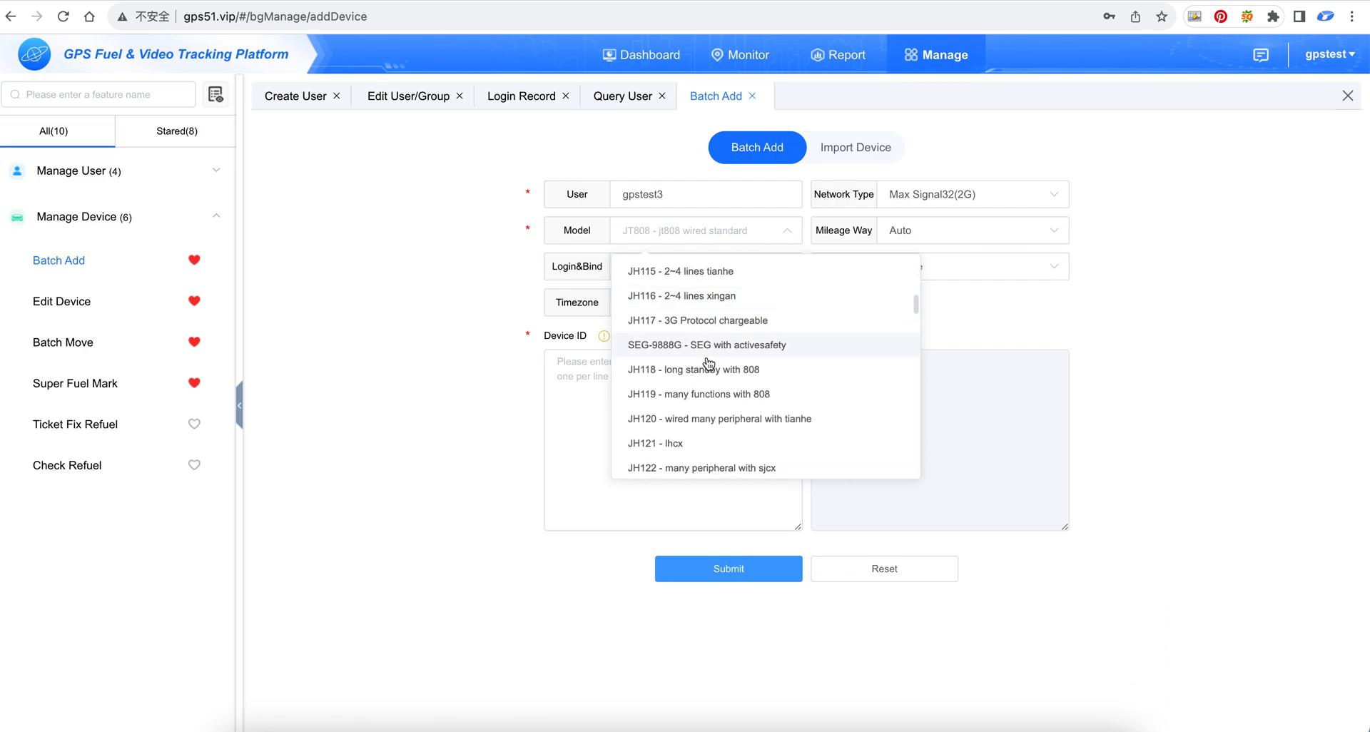
{"action": "left_click", "coordinate": [697, 394]}
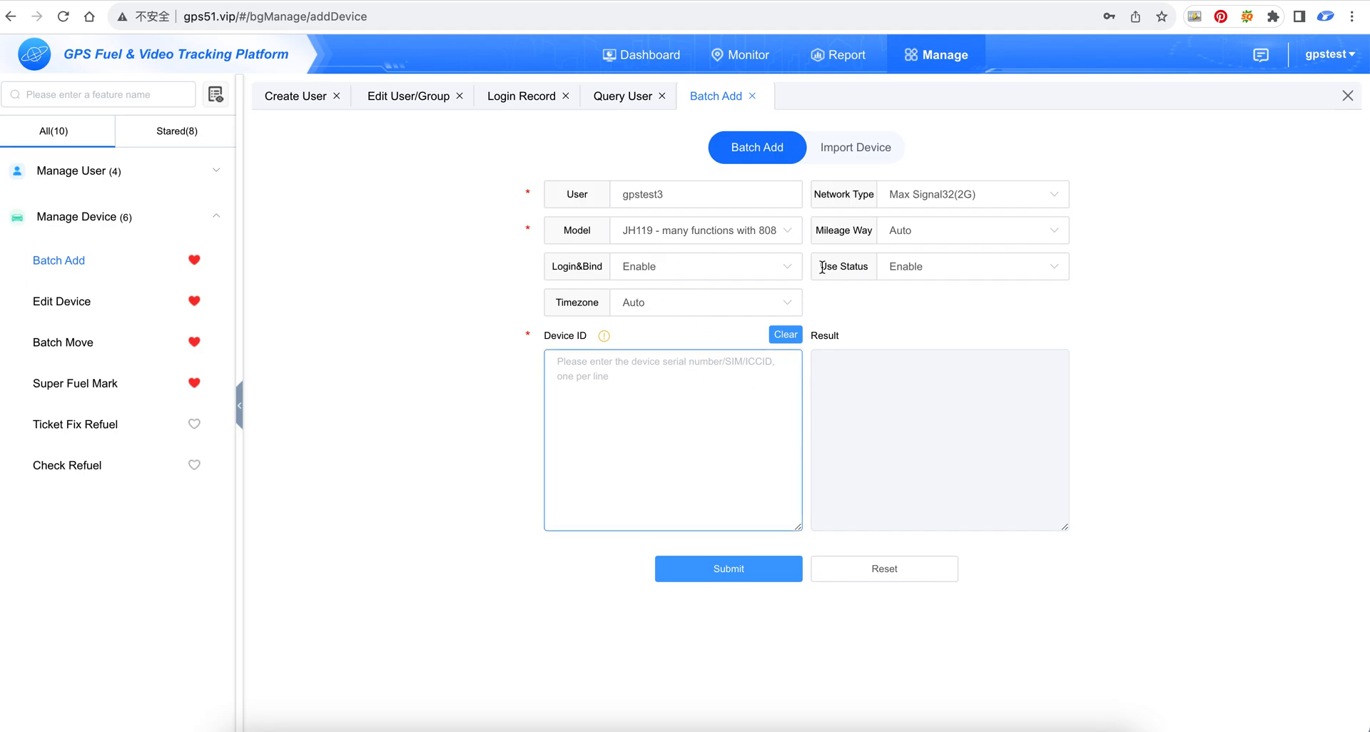
{"action": "mouse_move", "coordinate": [660, 389]}
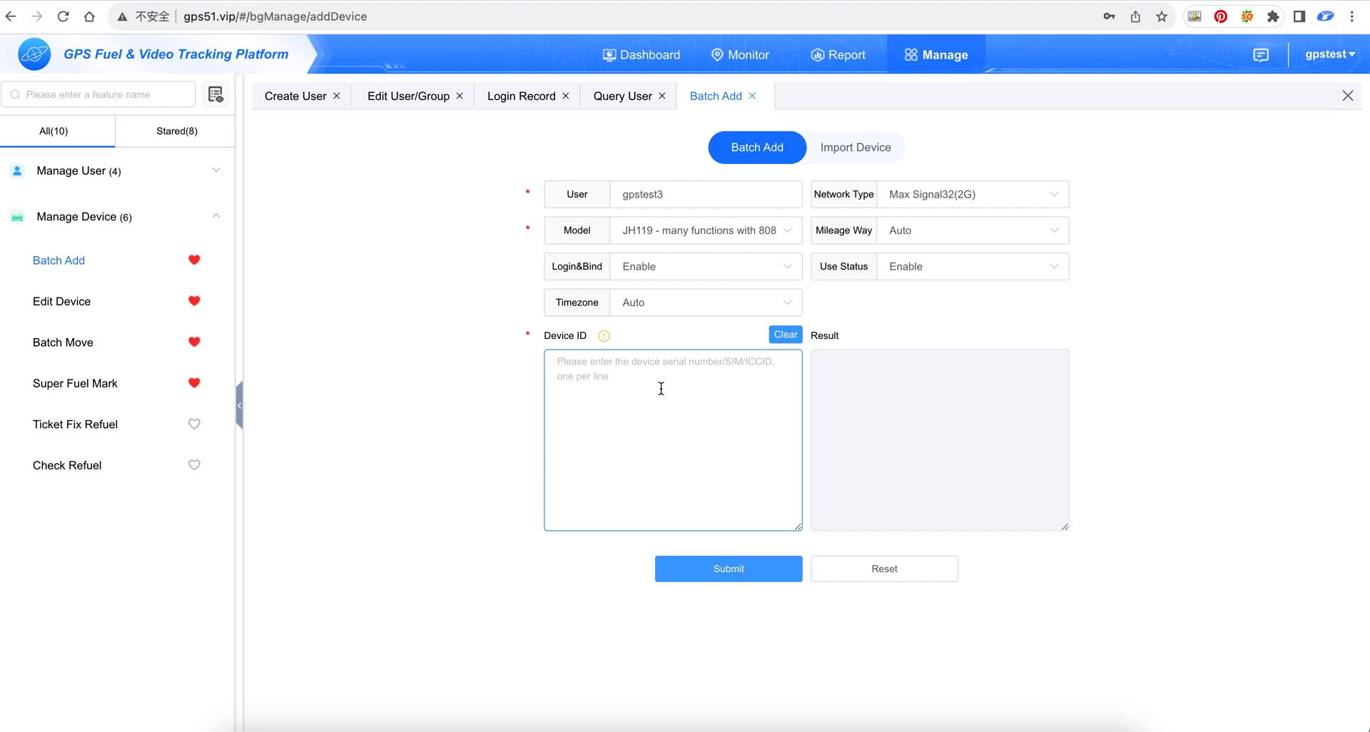
{"action": "type", "text": "1"}
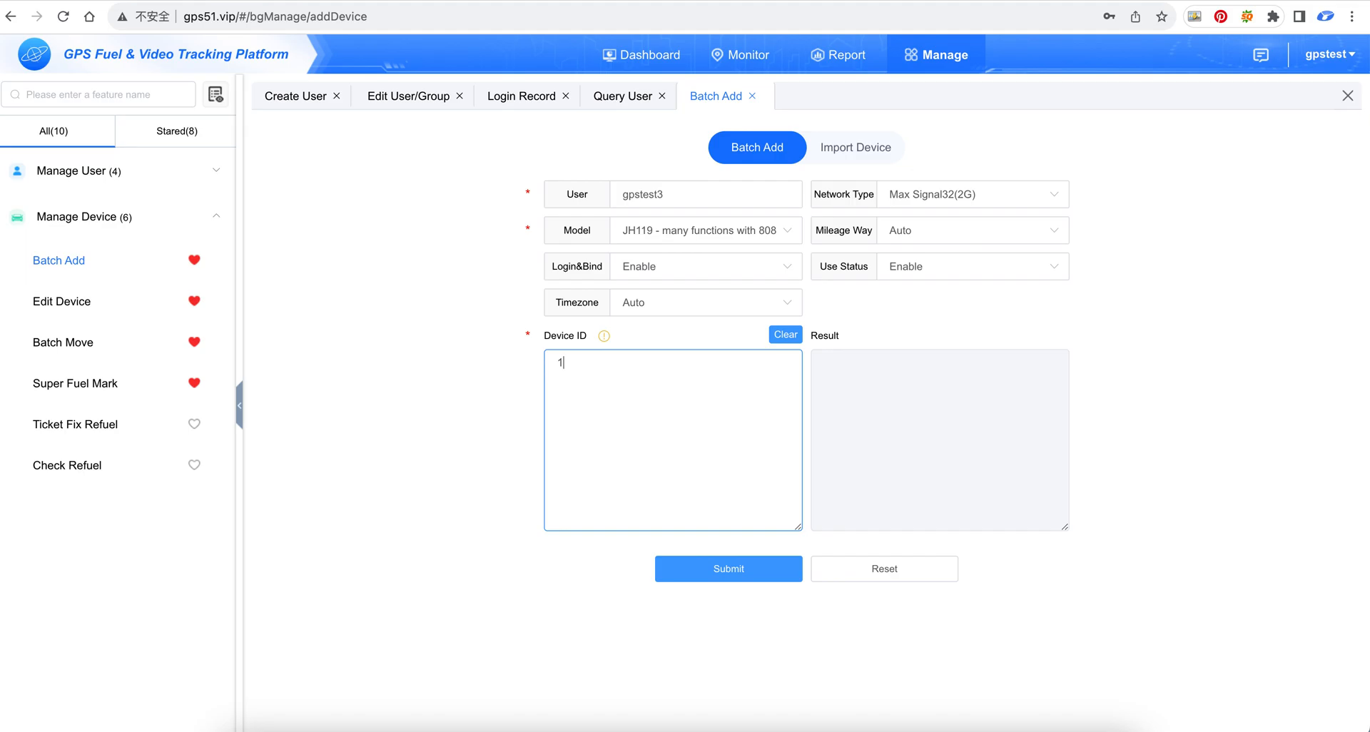
{"action": "type", "text": "380000"}
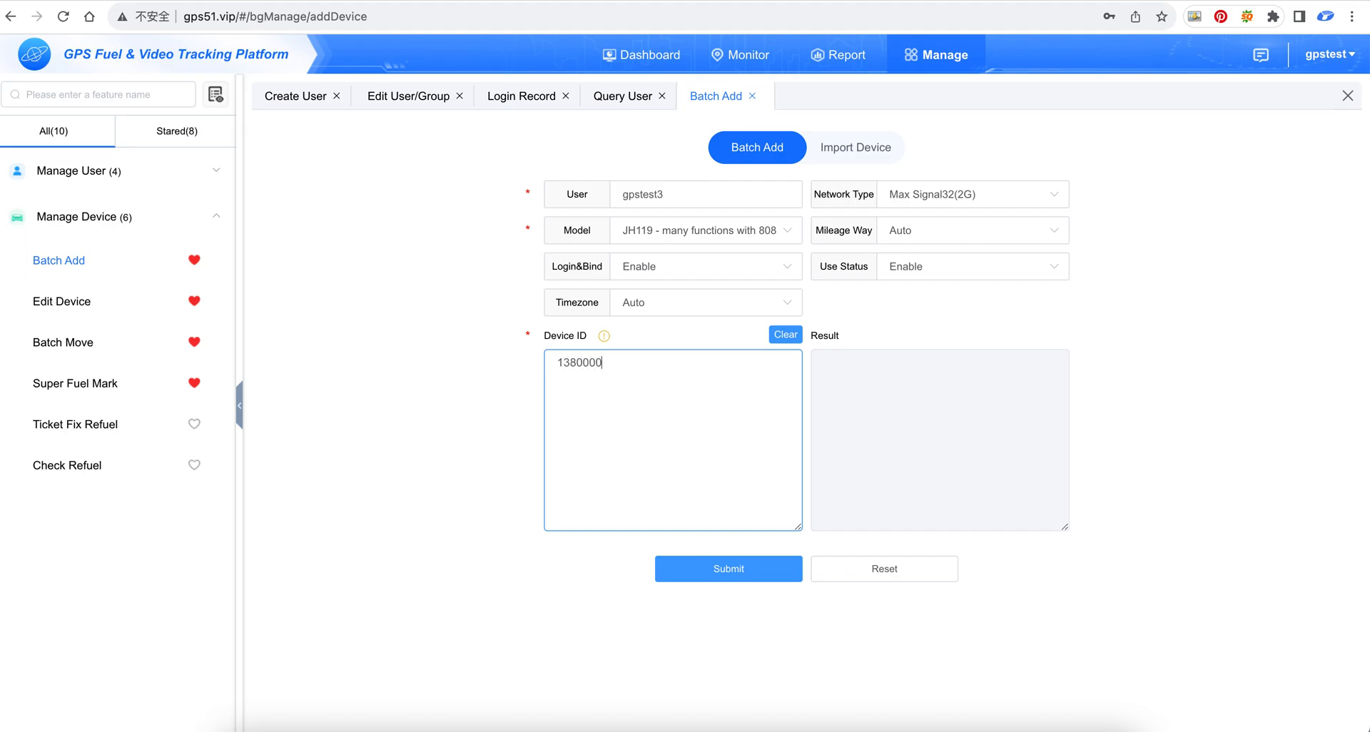
{"action": "type", "text": "138"}
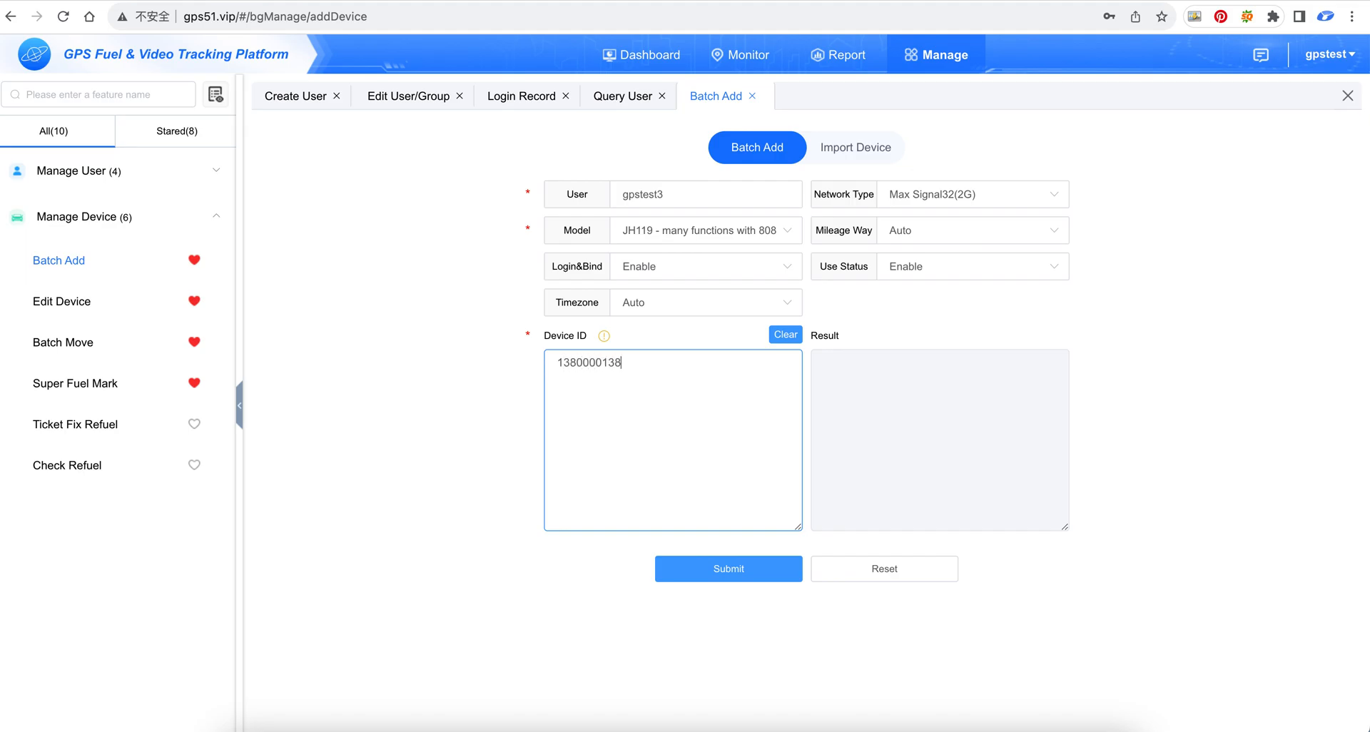
{"action": "type", "text": "139"}
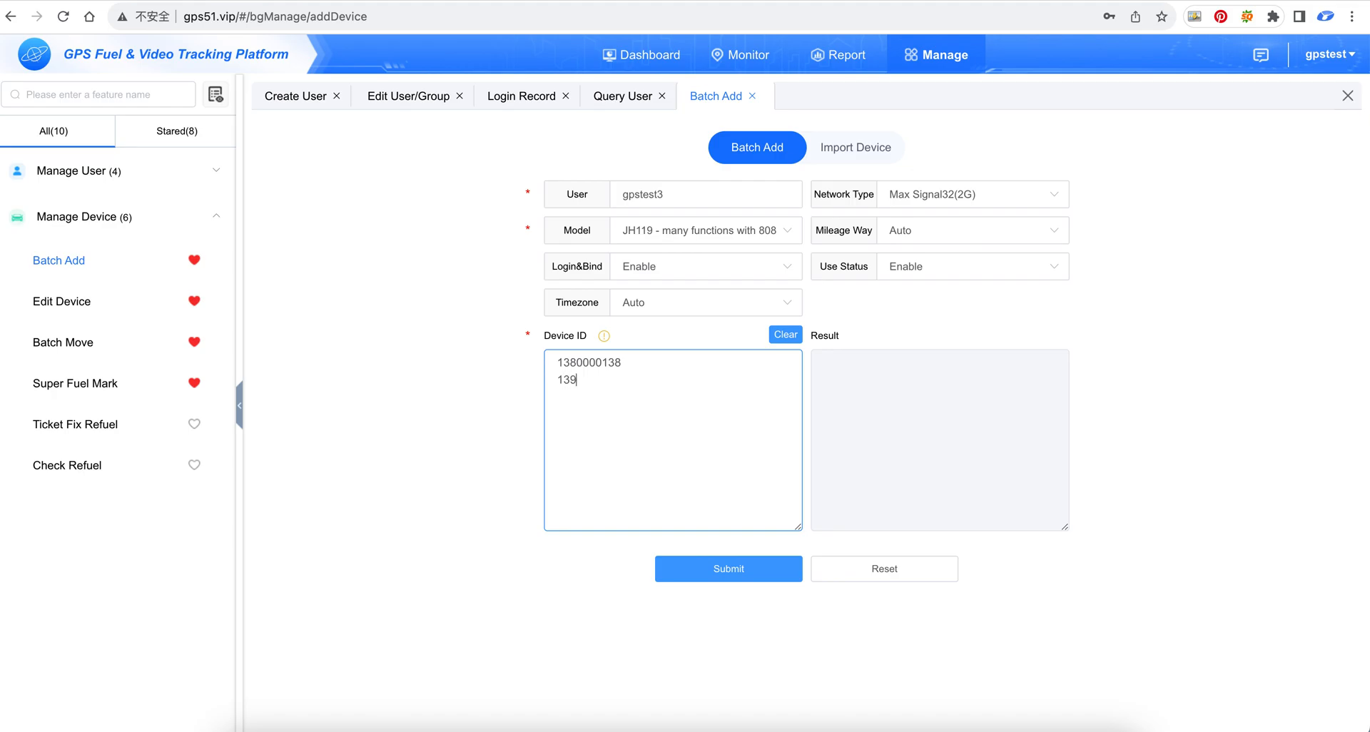
{"action": "type", "text": "0000139"}
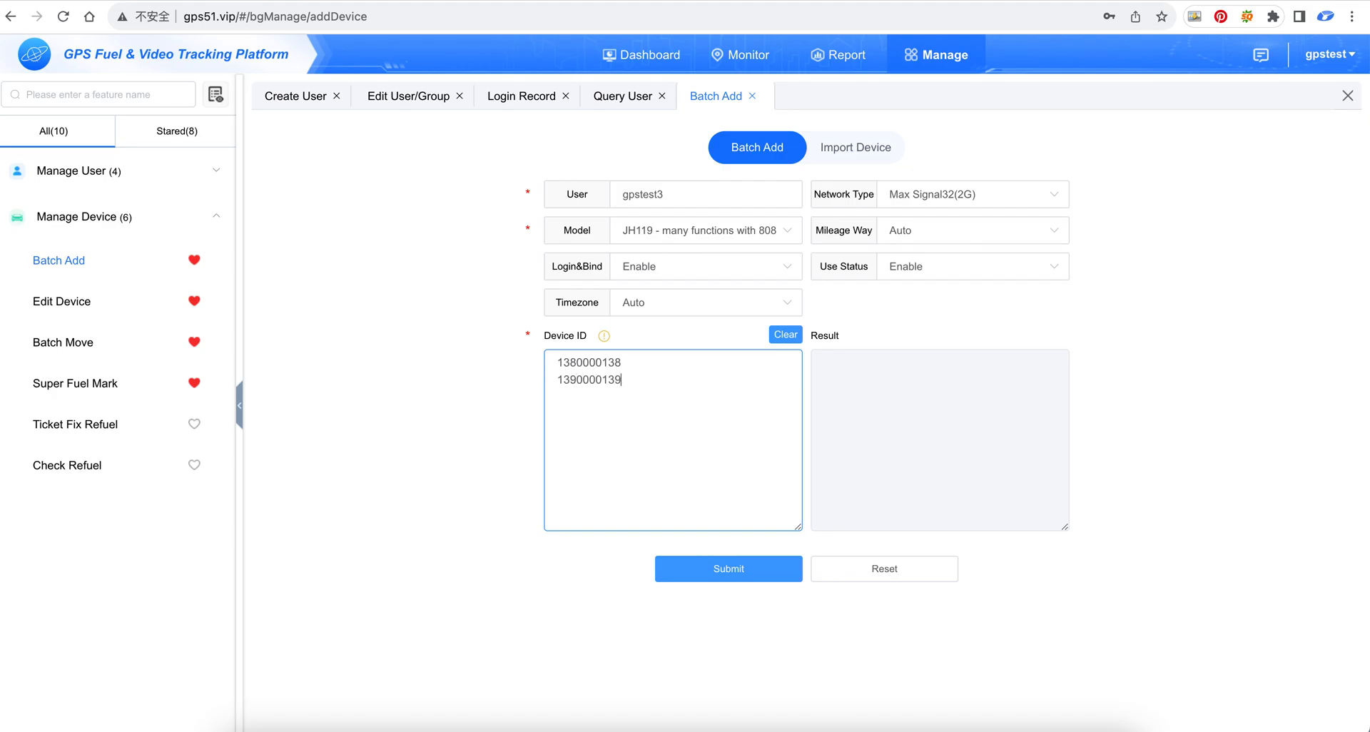
{"action": "type", "text": "9"}
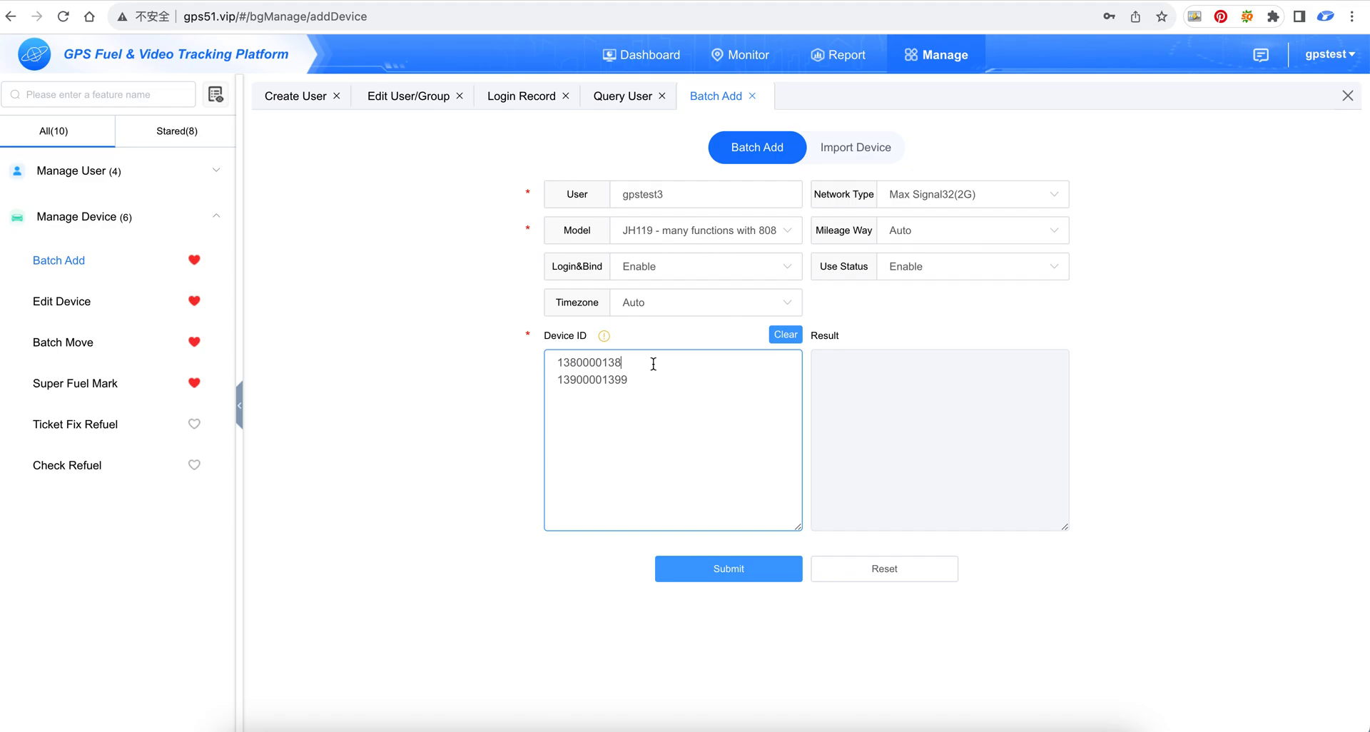
{"action": "type", "text": "8"}
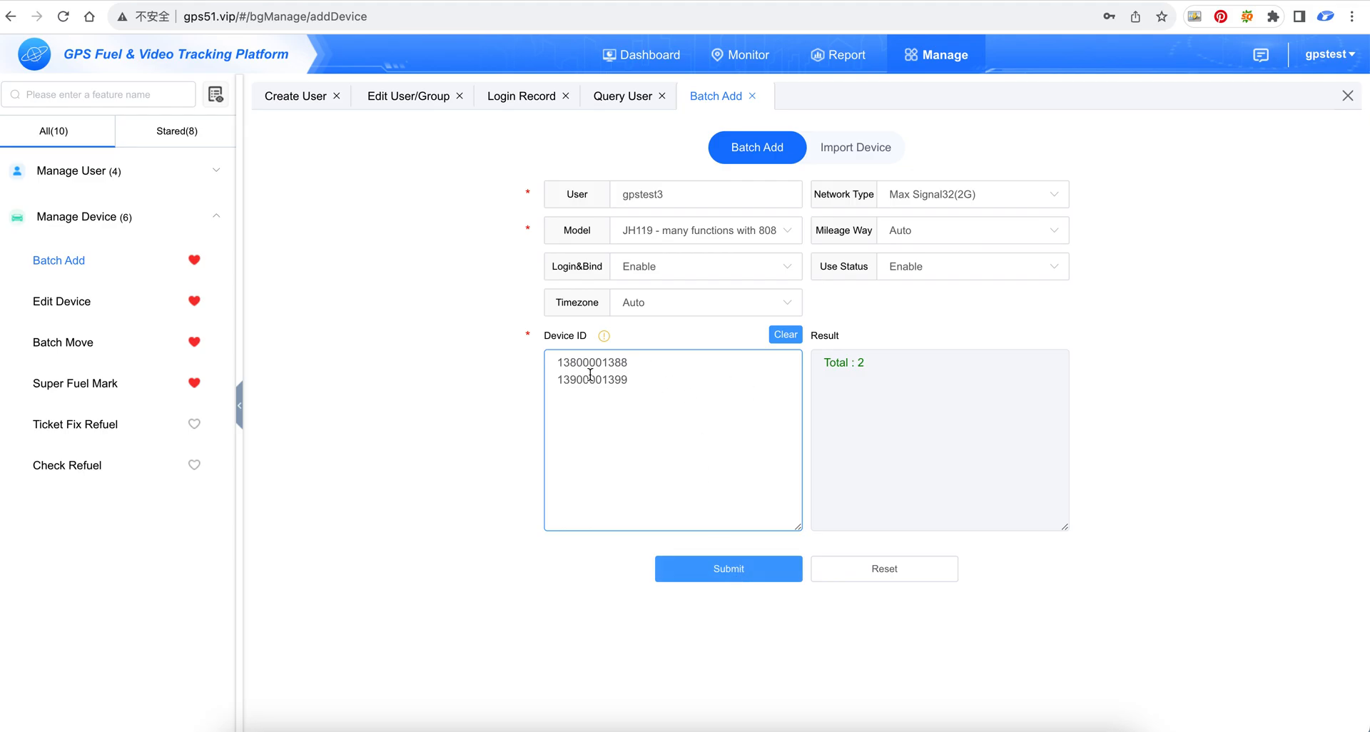
{"action": "mouse_move", "coordinate": [748, 509]}
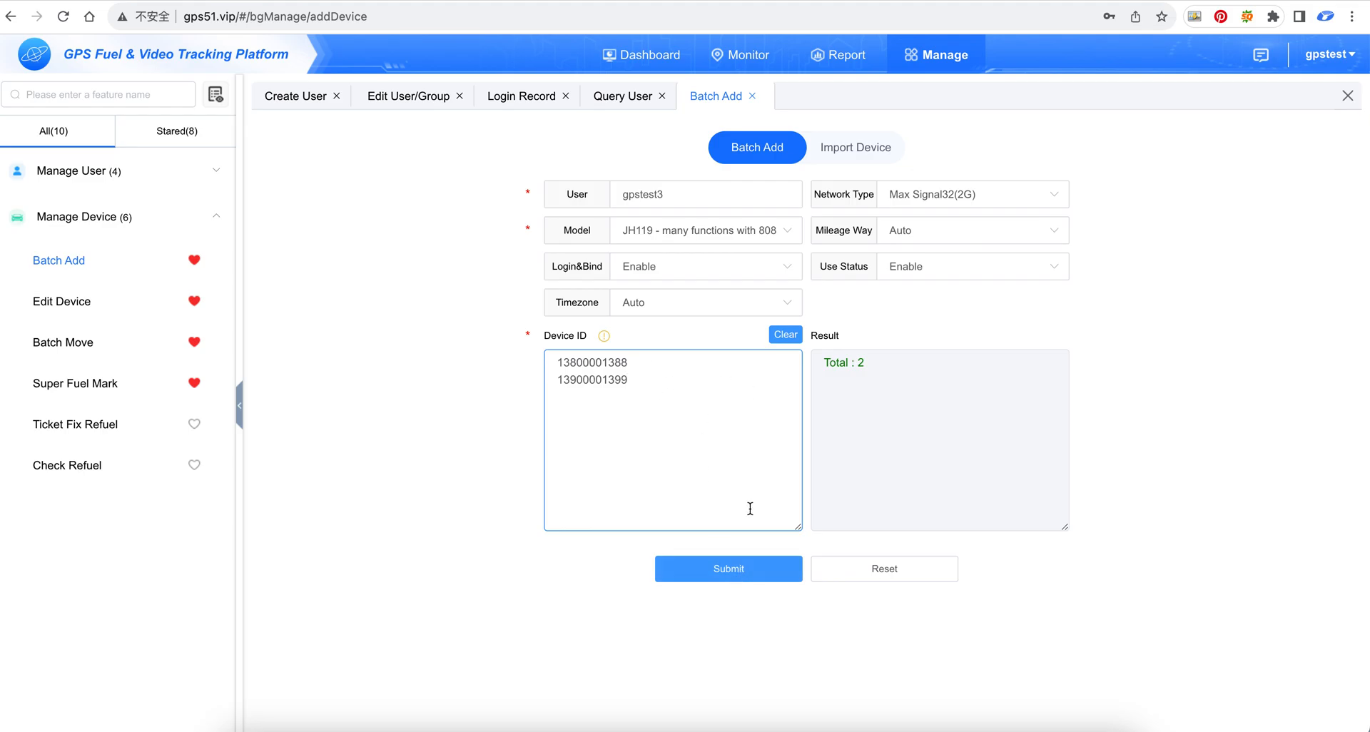
{"action": "left_click", "coordinate": [727, 569]}
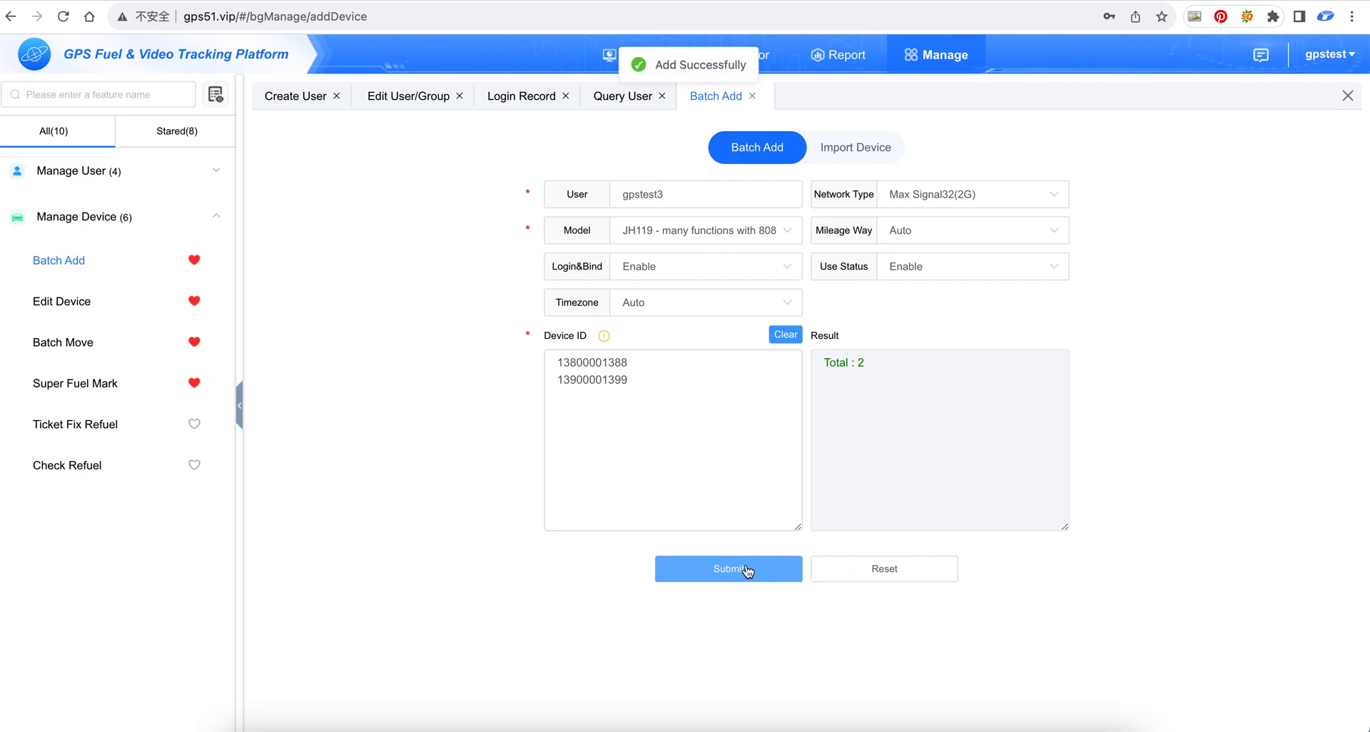
{"action": "mouse_move", "coordinate": [649, 231]}
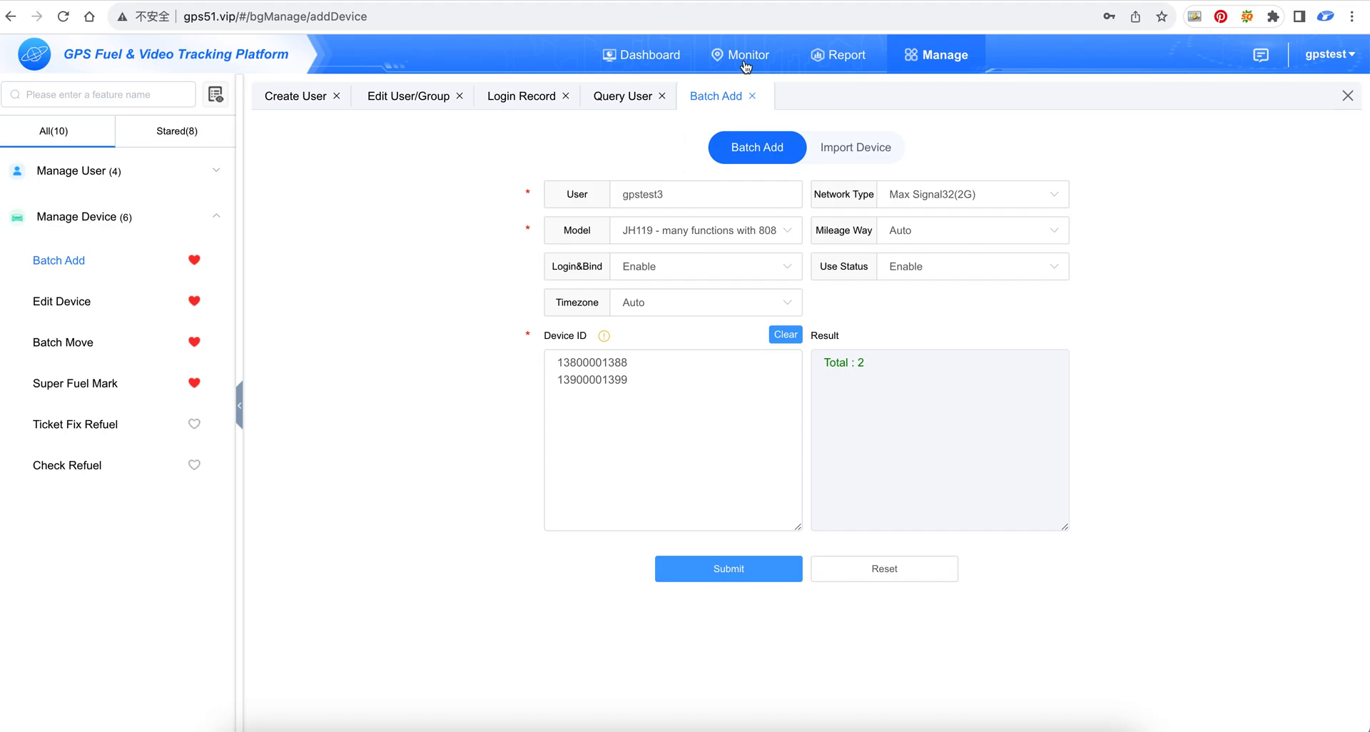
Check in Monitor that both devices sit under gpstest2 > gpstest3, then return to Manage.
{"action": "left_click", "coordinate": [747, 55]}
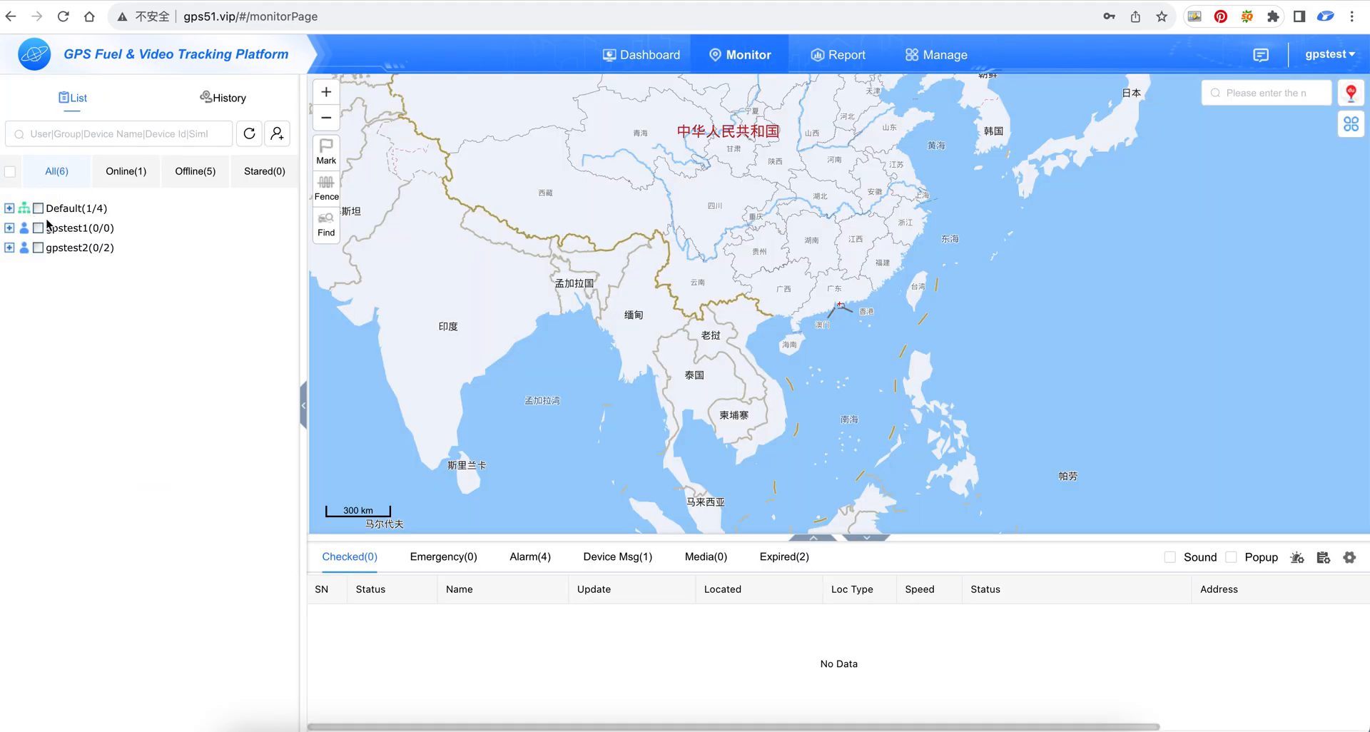
{"action": "left_click", "coordinate": [8, 247]}
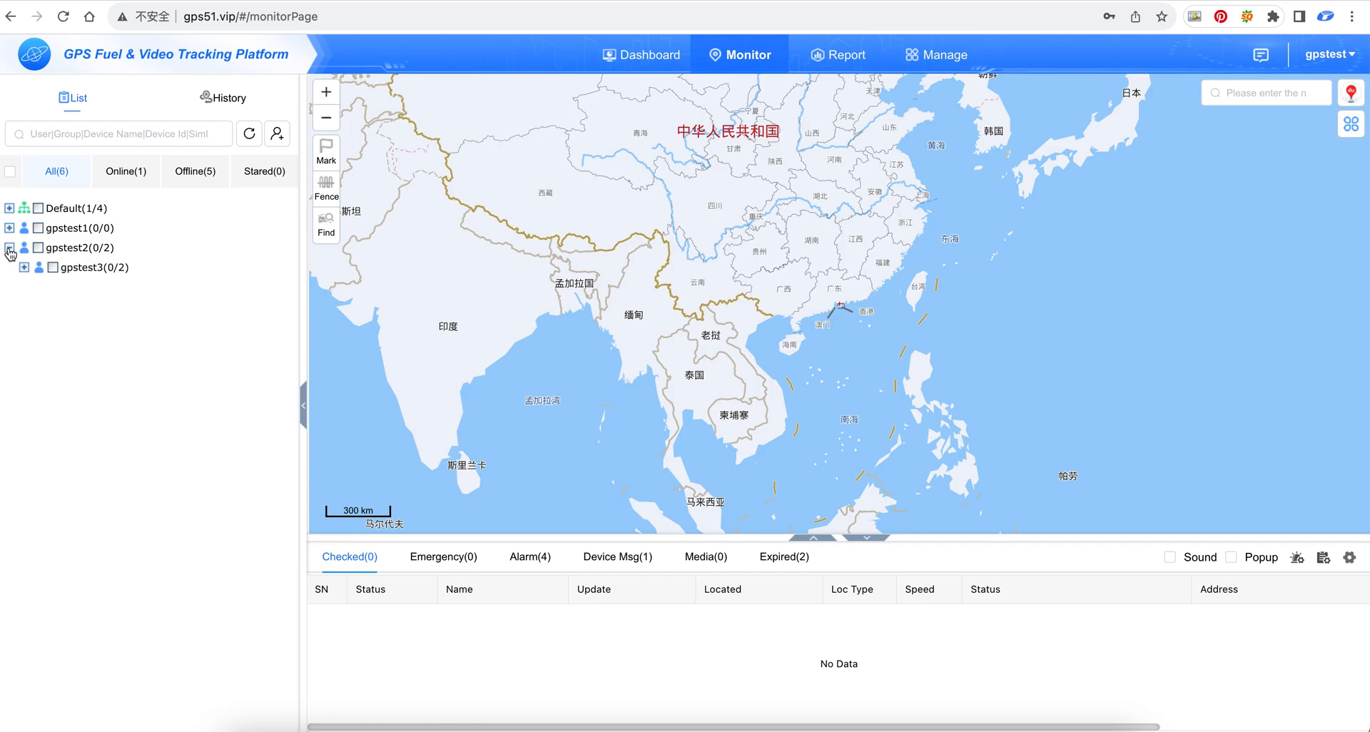
{"action": "left_click", "coordinate": [24, 267]}
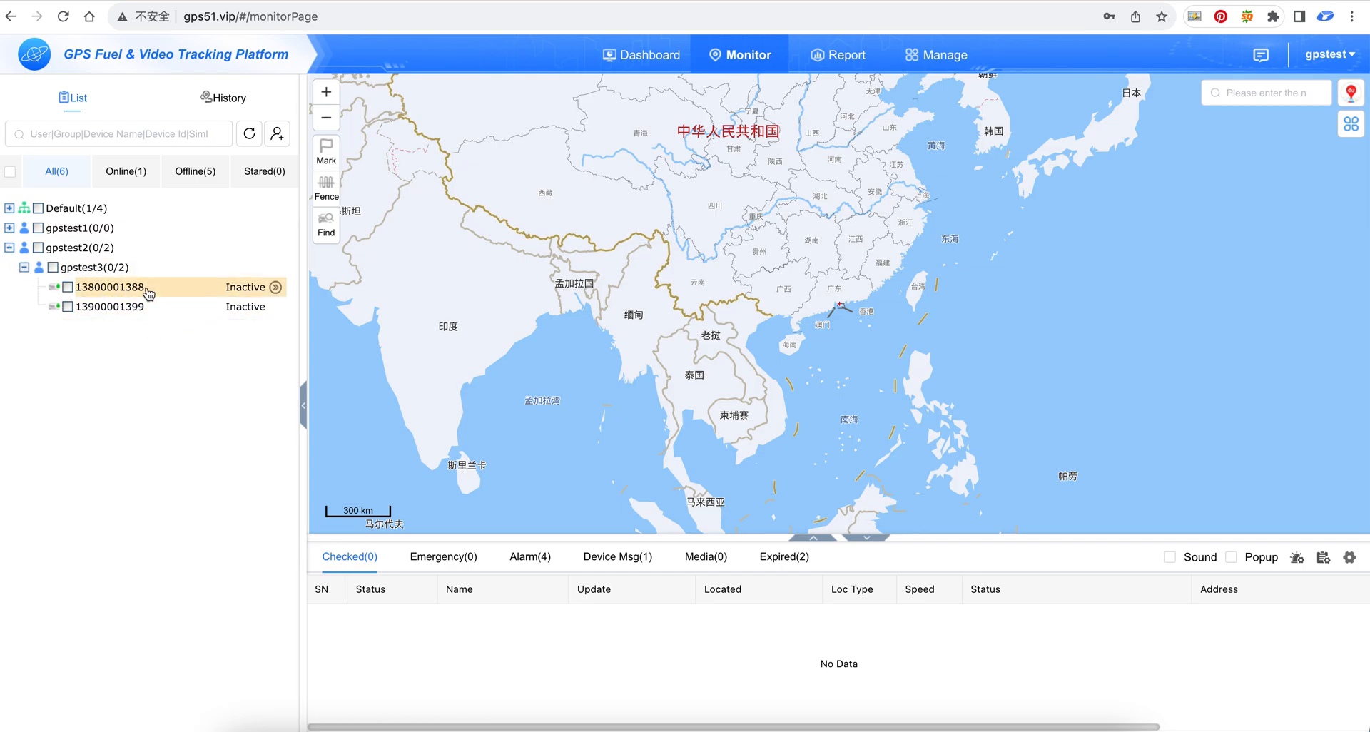
{"action": "left_click", "coordinate": [934, 54]}
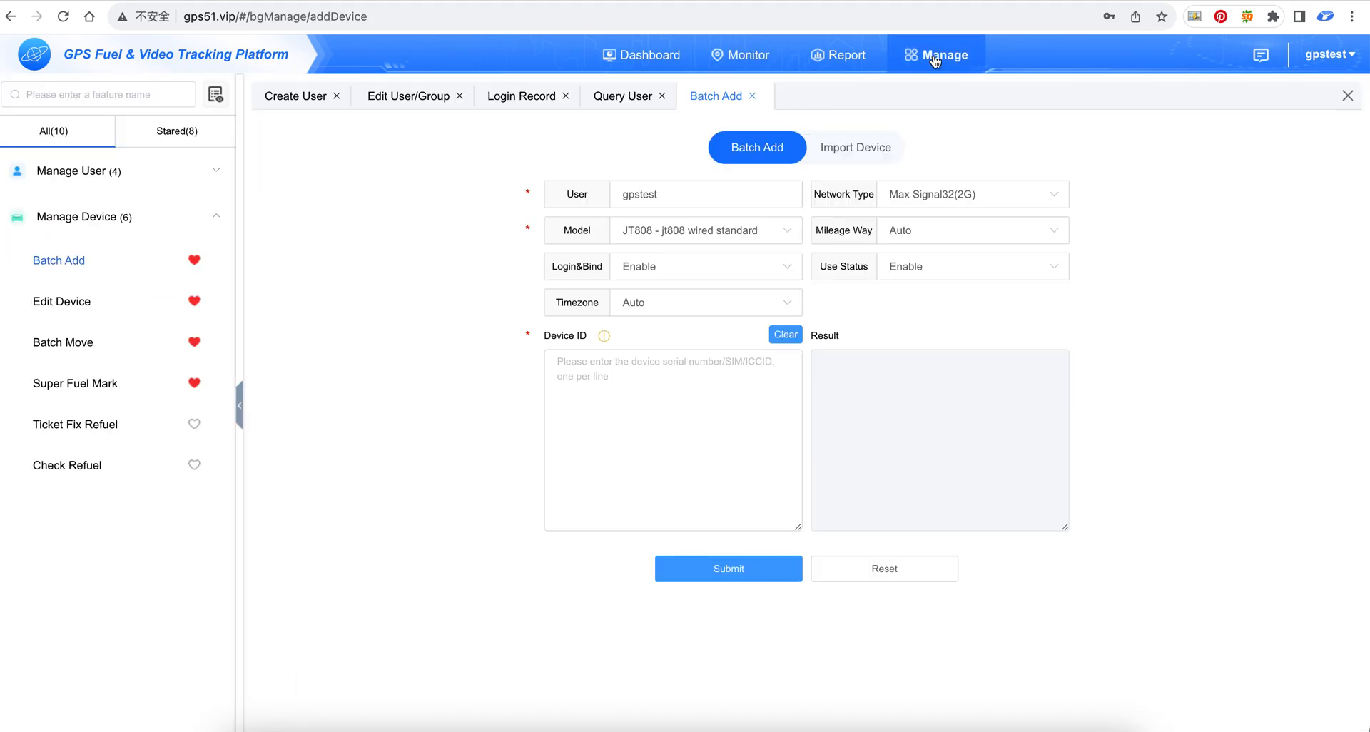
{"action": "left_click", "coordinate": [62, 301]}
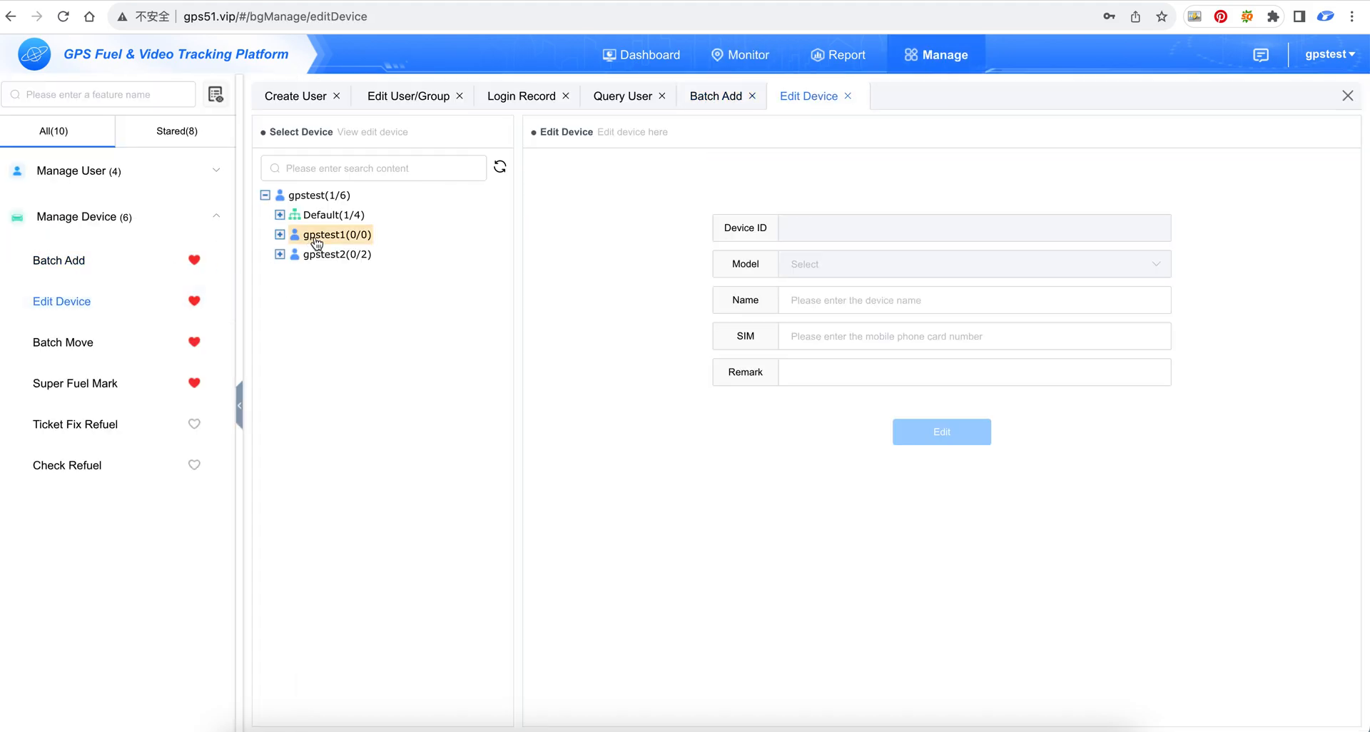
{"action": "left_click", "coordinate": [279, 254]}
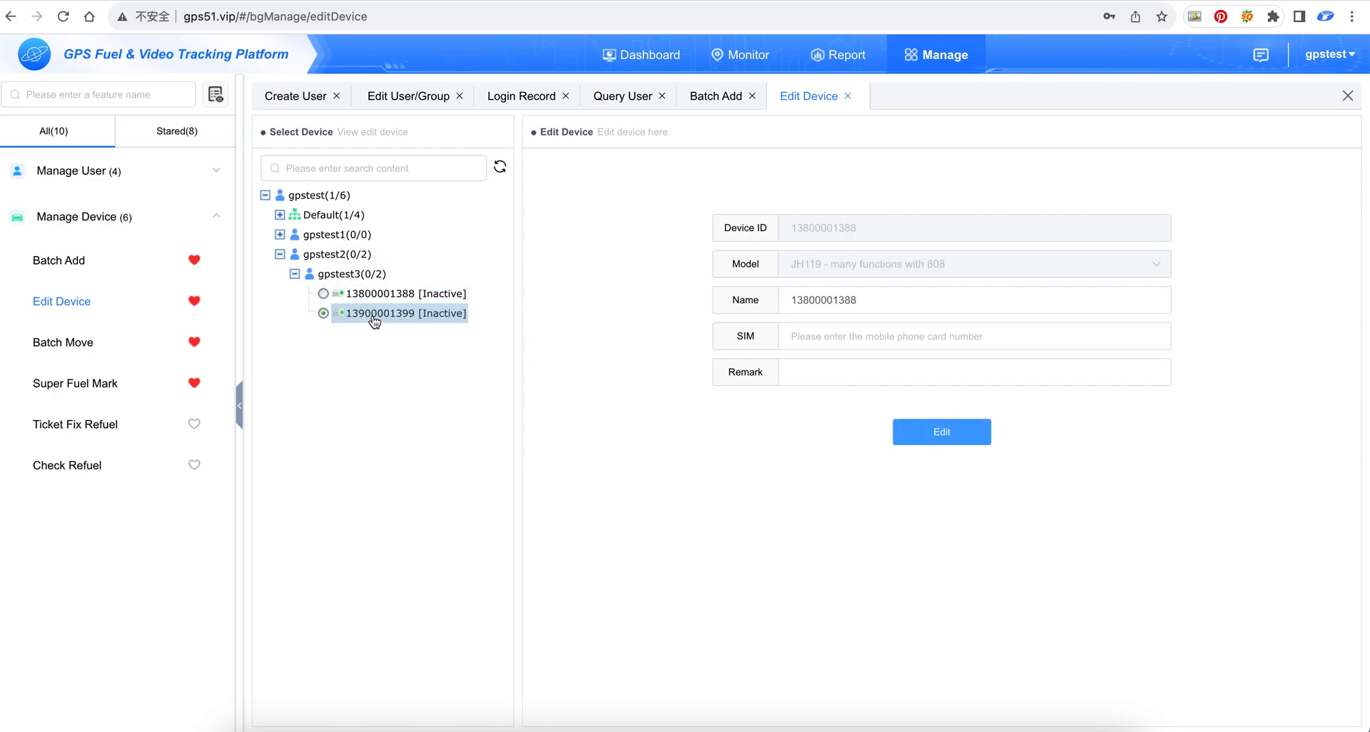
{"action": "left_click", "coordinate": [382, 312]}
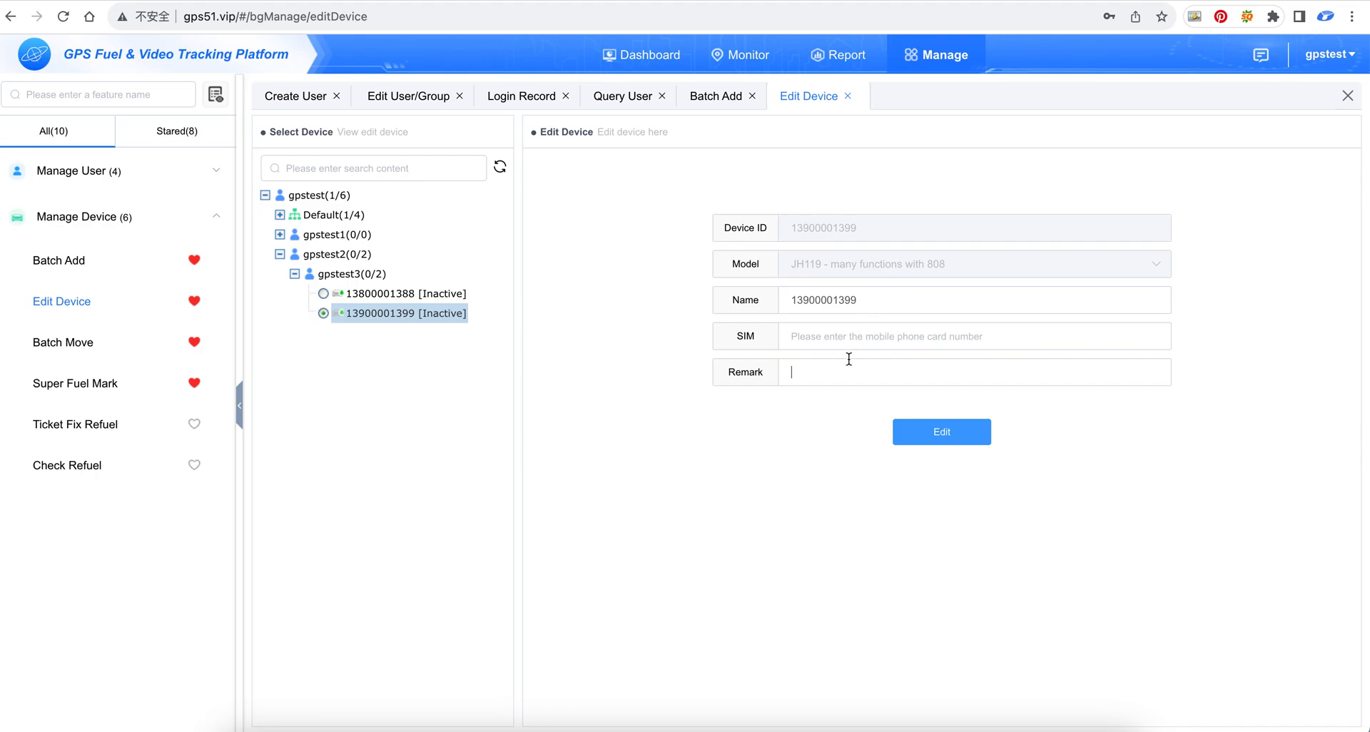
{"action": "mouse_move", "coordinate": [758, 367]}
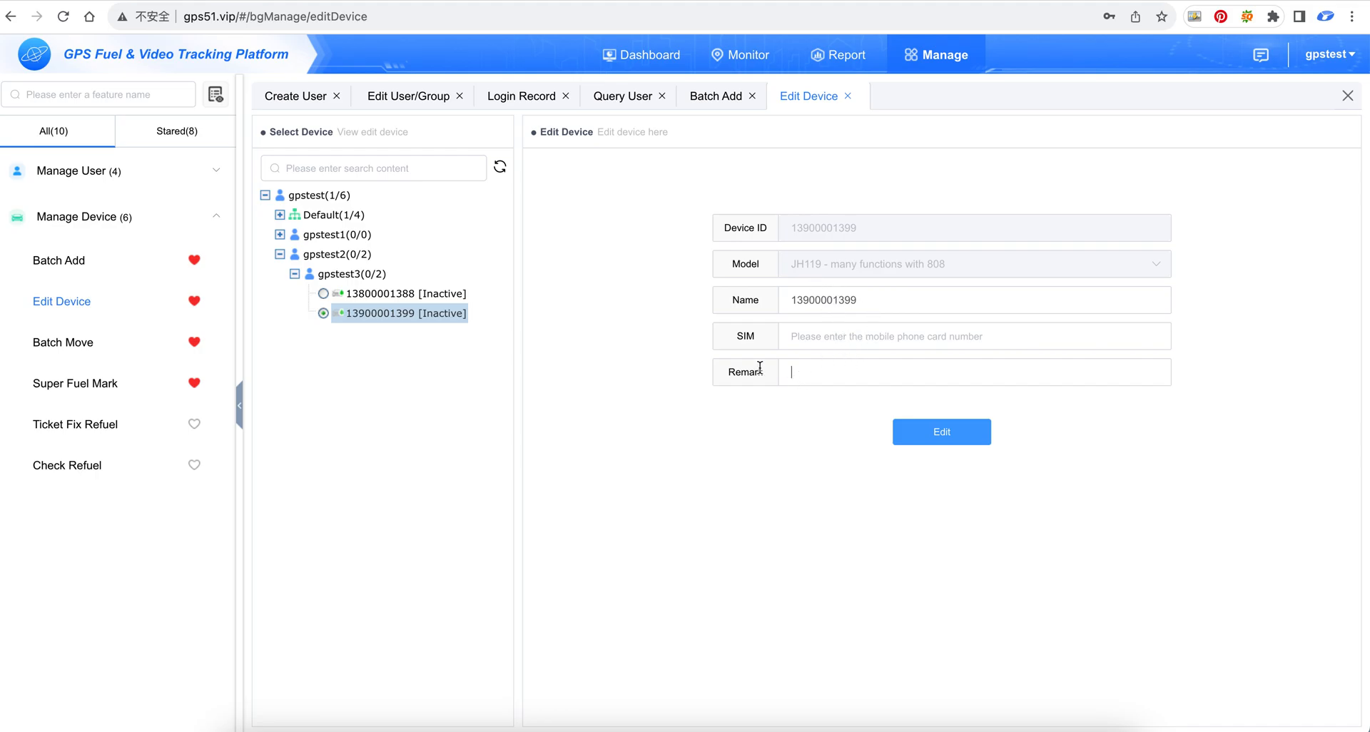
{"action": "left_click", "coordinate": [63, 342]}
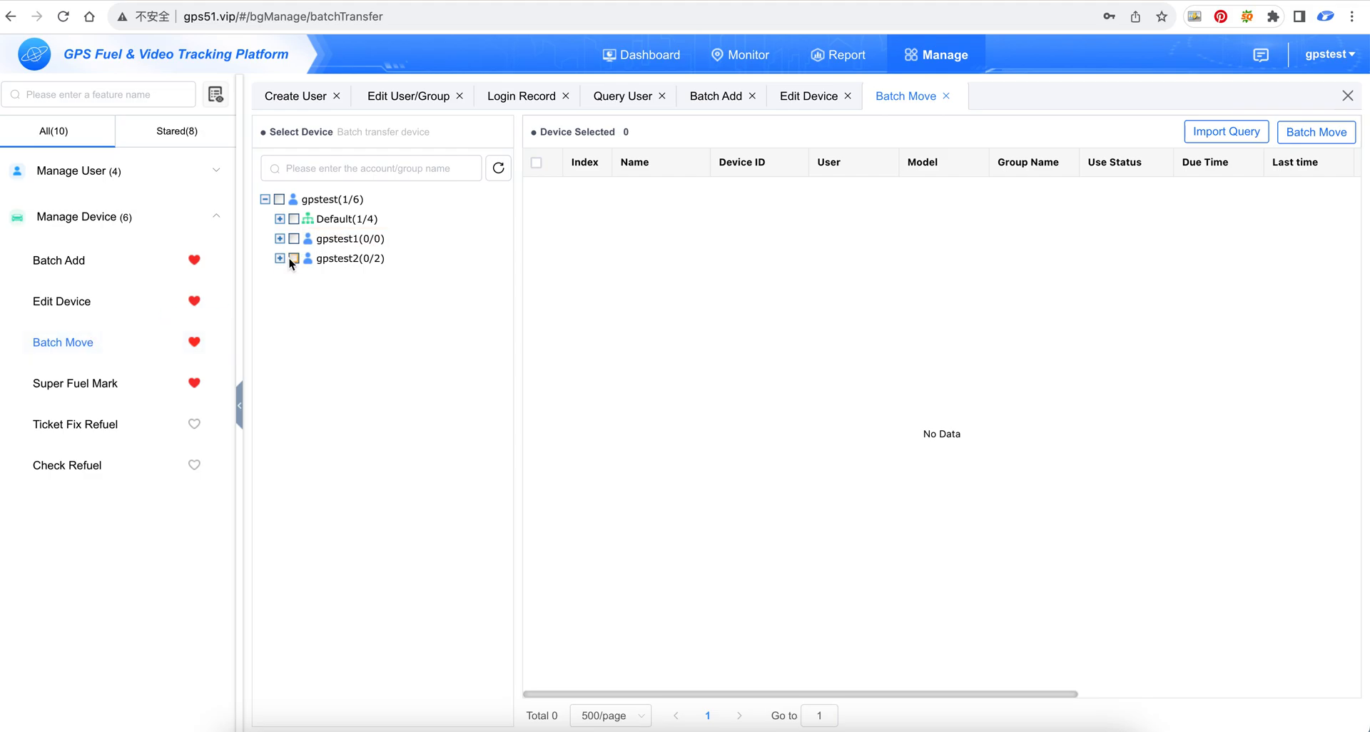
Batch-move all gpstest3 devices to user gpstest1 and verify them under gpstest1 in Monitor.
{"action": "left_click", "coordinate": [279, 258]}
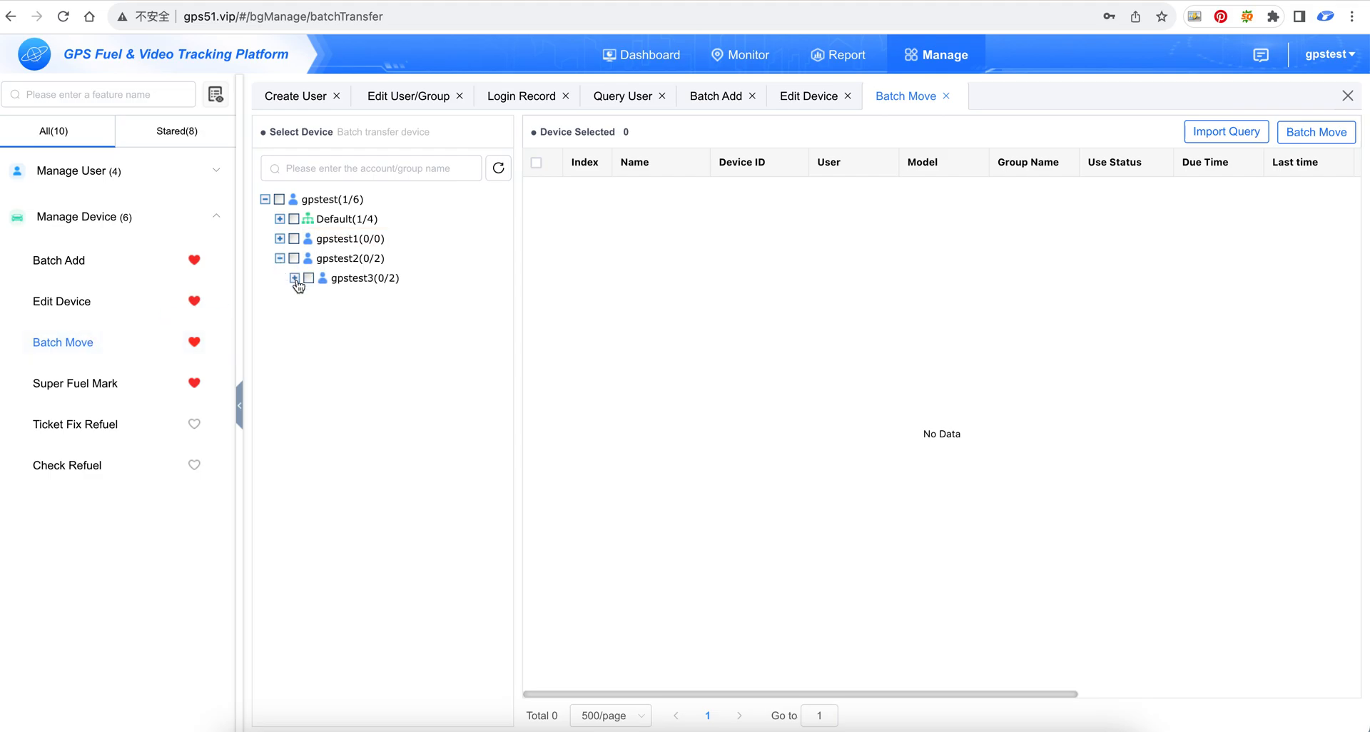
{"action": "left_click", "coordinate": [307, 277]}
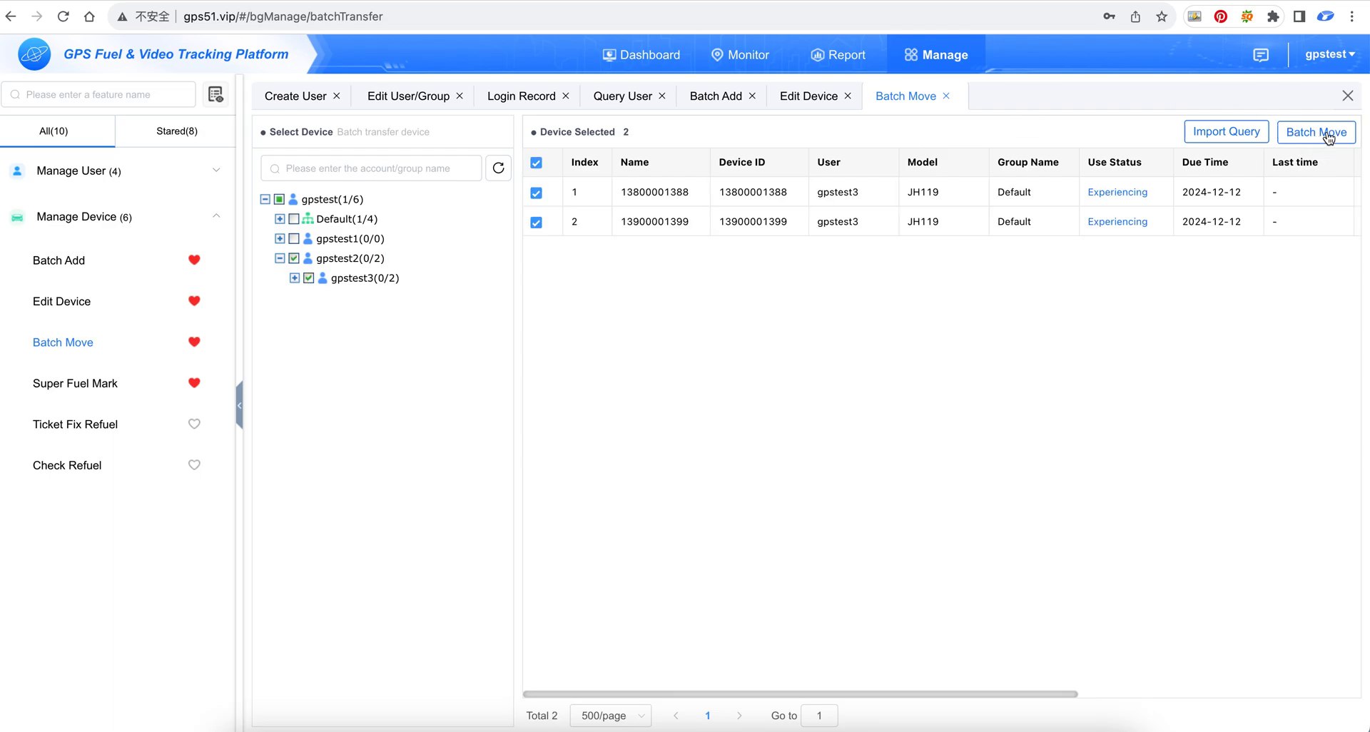
{"action": "left_click", "coordinate": [1315, 132]}
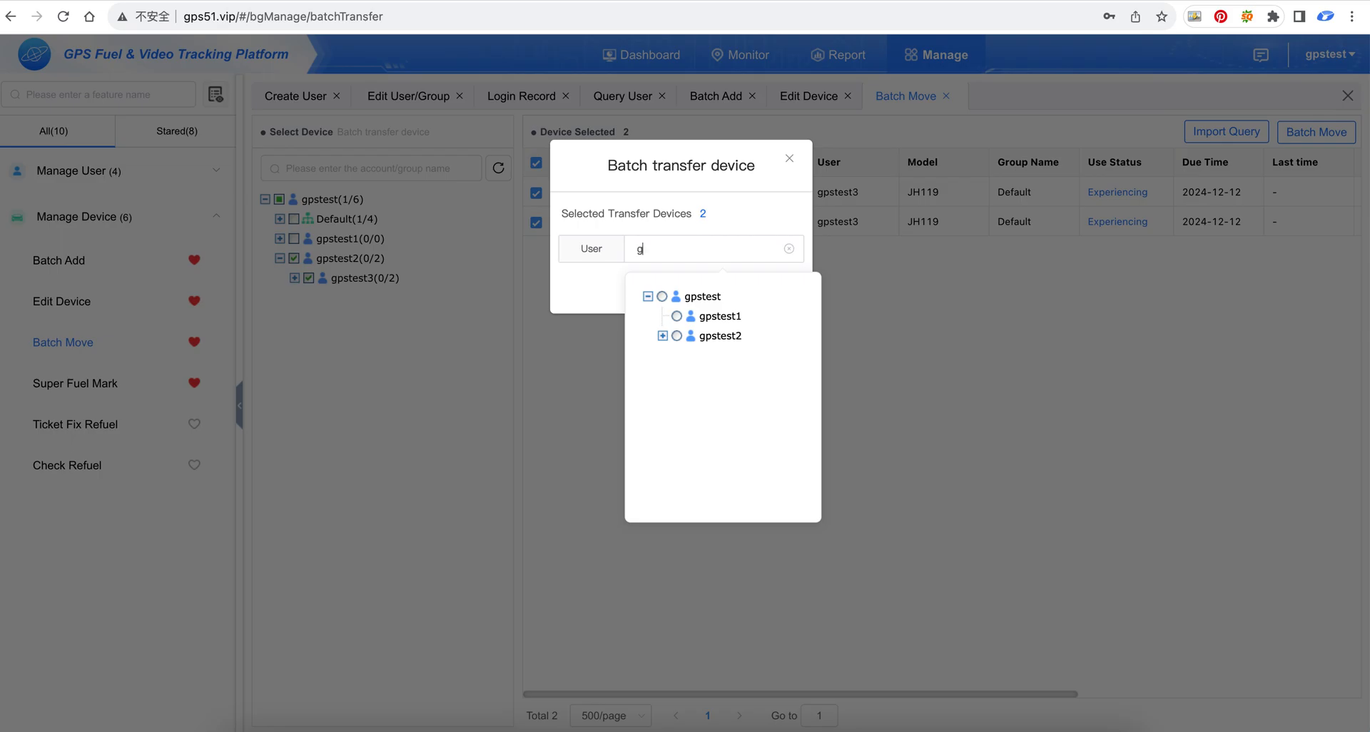
{"action": "type", "text": "pstest1"}
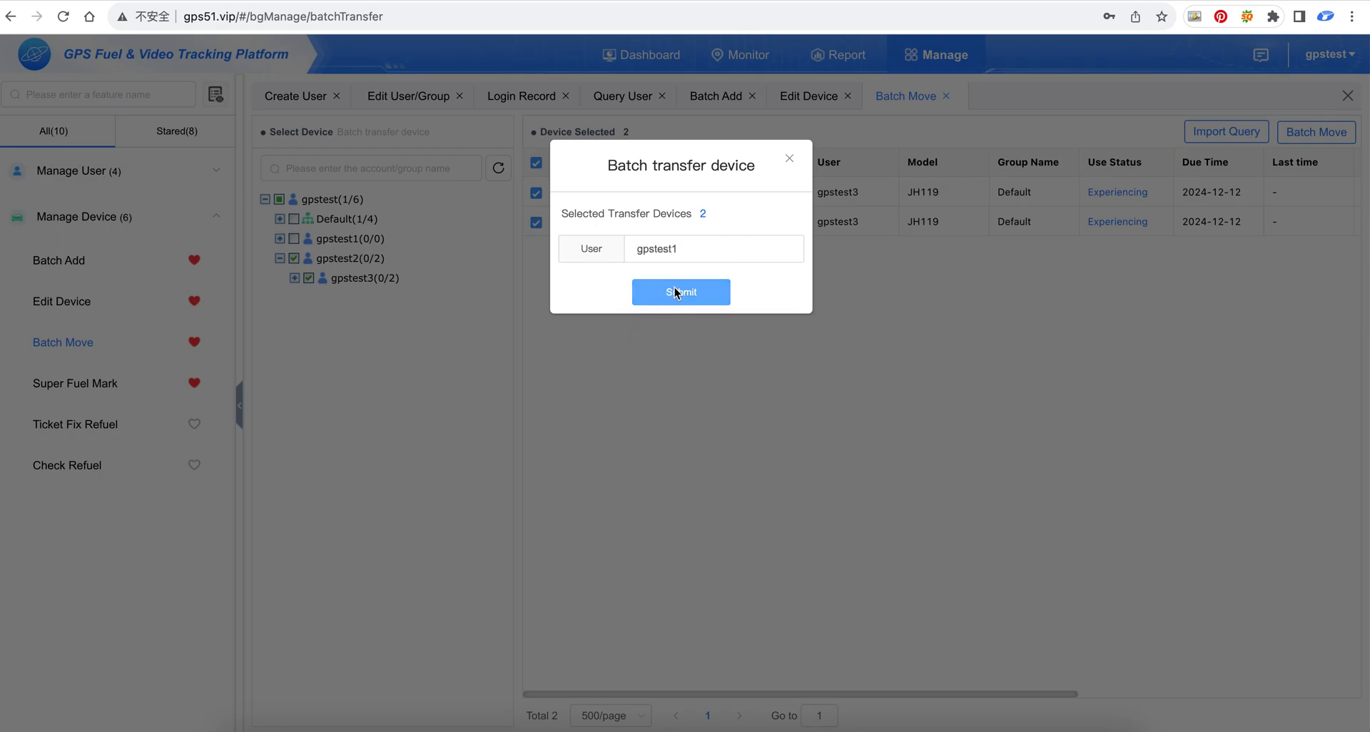
{"action": "left_click", "coordinate": [680, 291]}
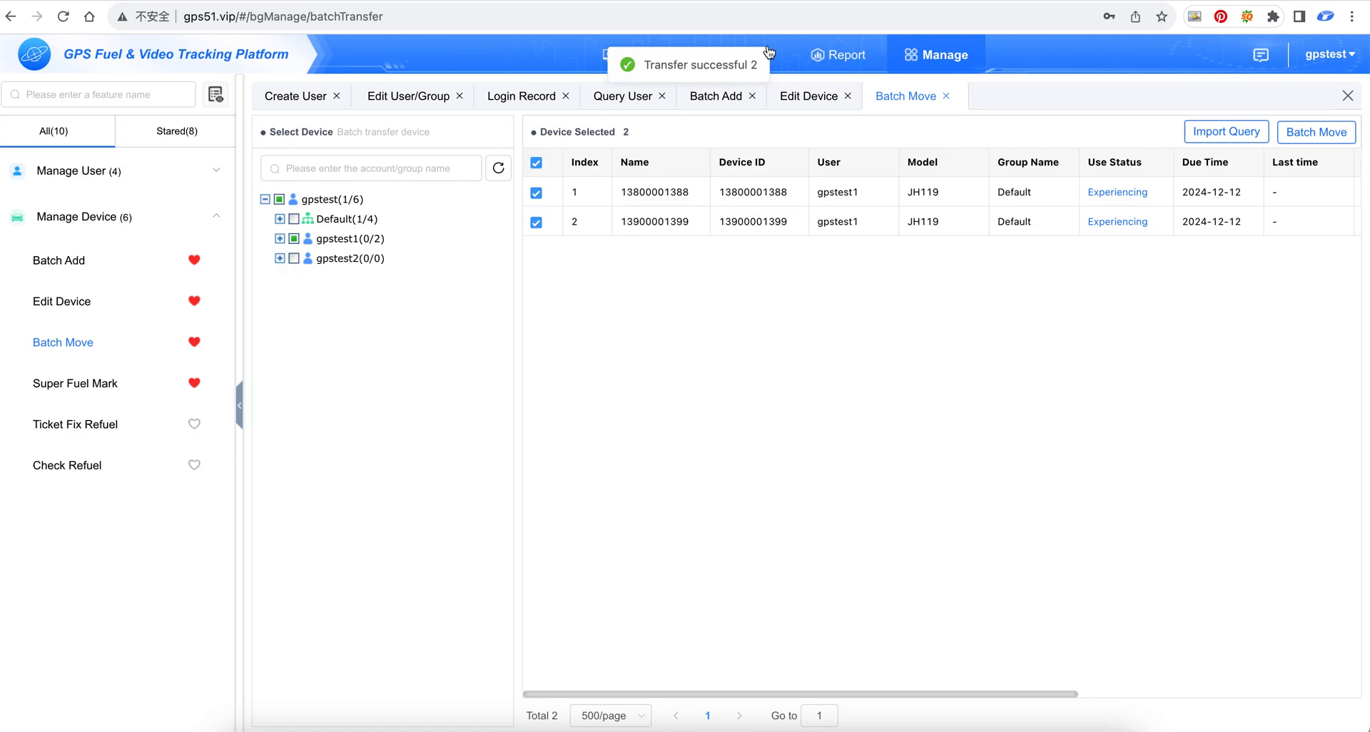
{"action": "left_click", "coordinate": [738, 55]}
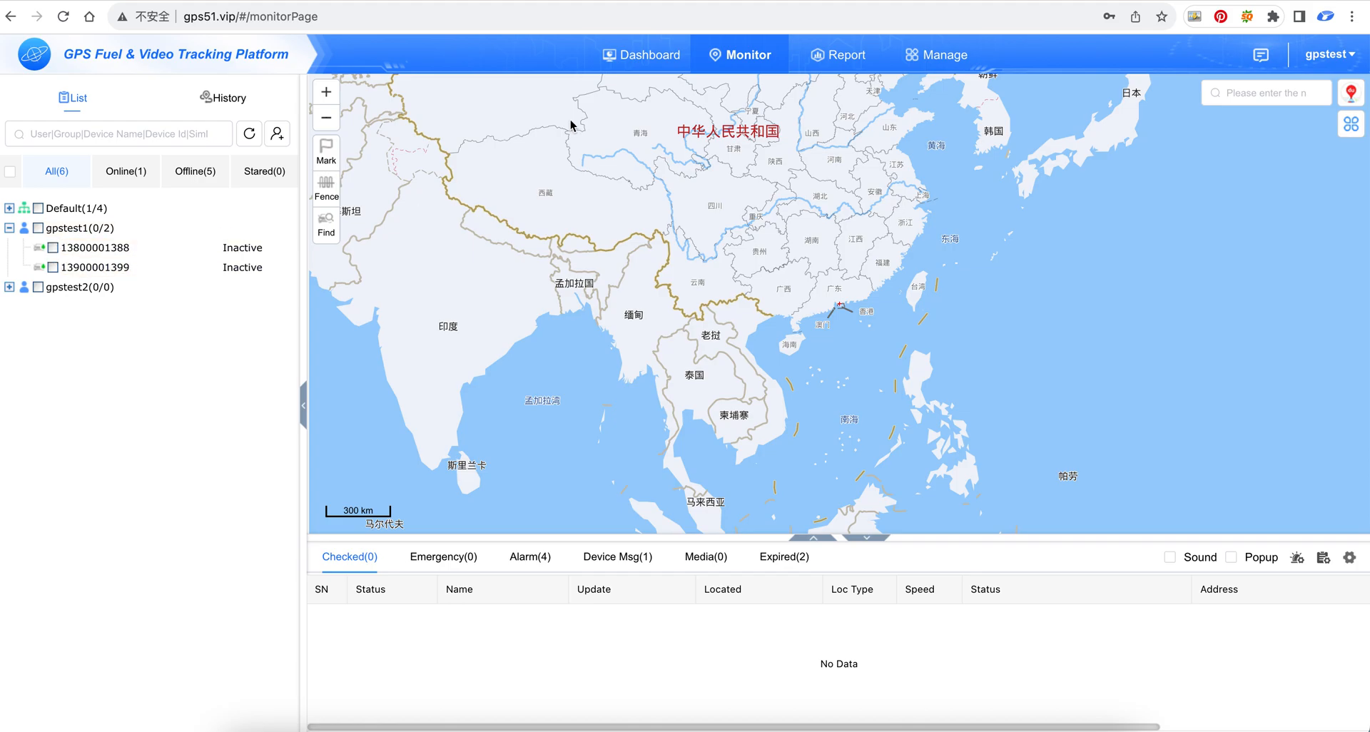
Browse the Batch Move and Super Fuel Mark pages under Manage Device.
{"action": "left_click", "coordinate": [943, 54]}
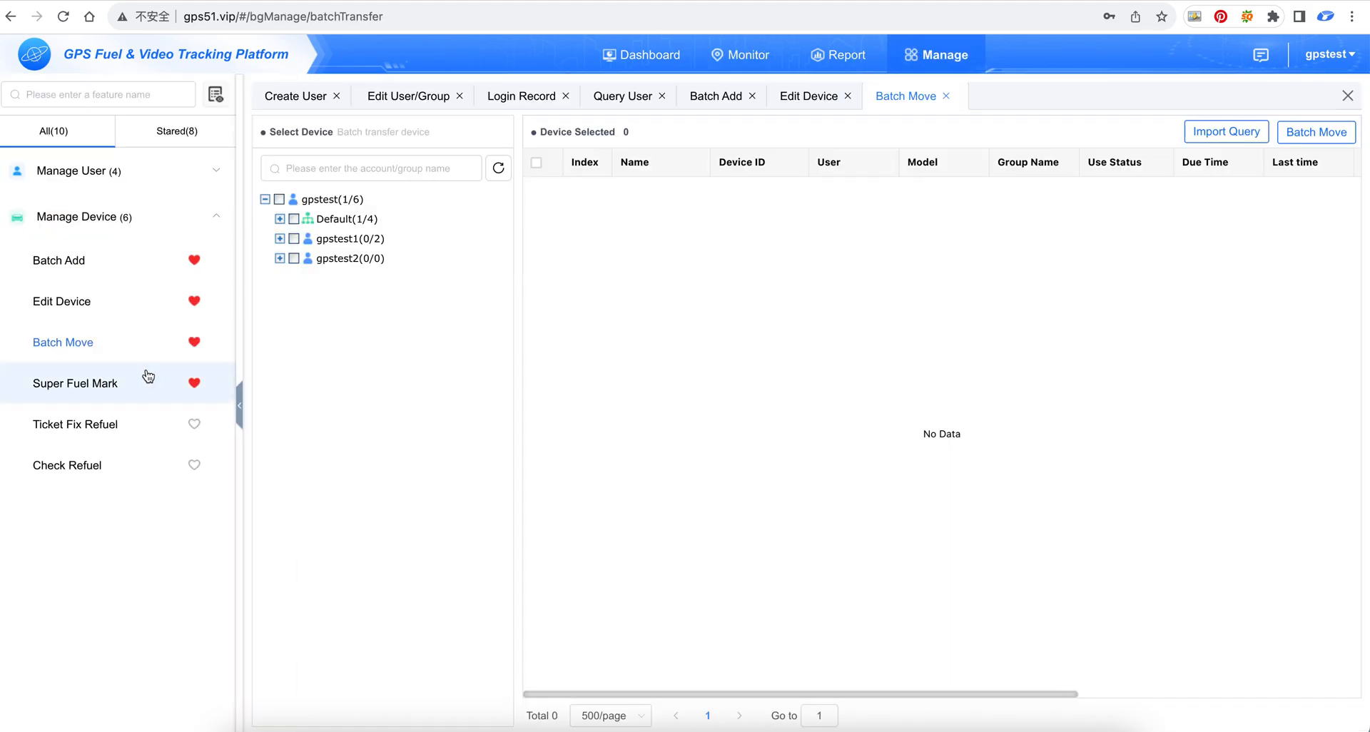
{"action": "mouse_move", "coordinate": [118, 342]}
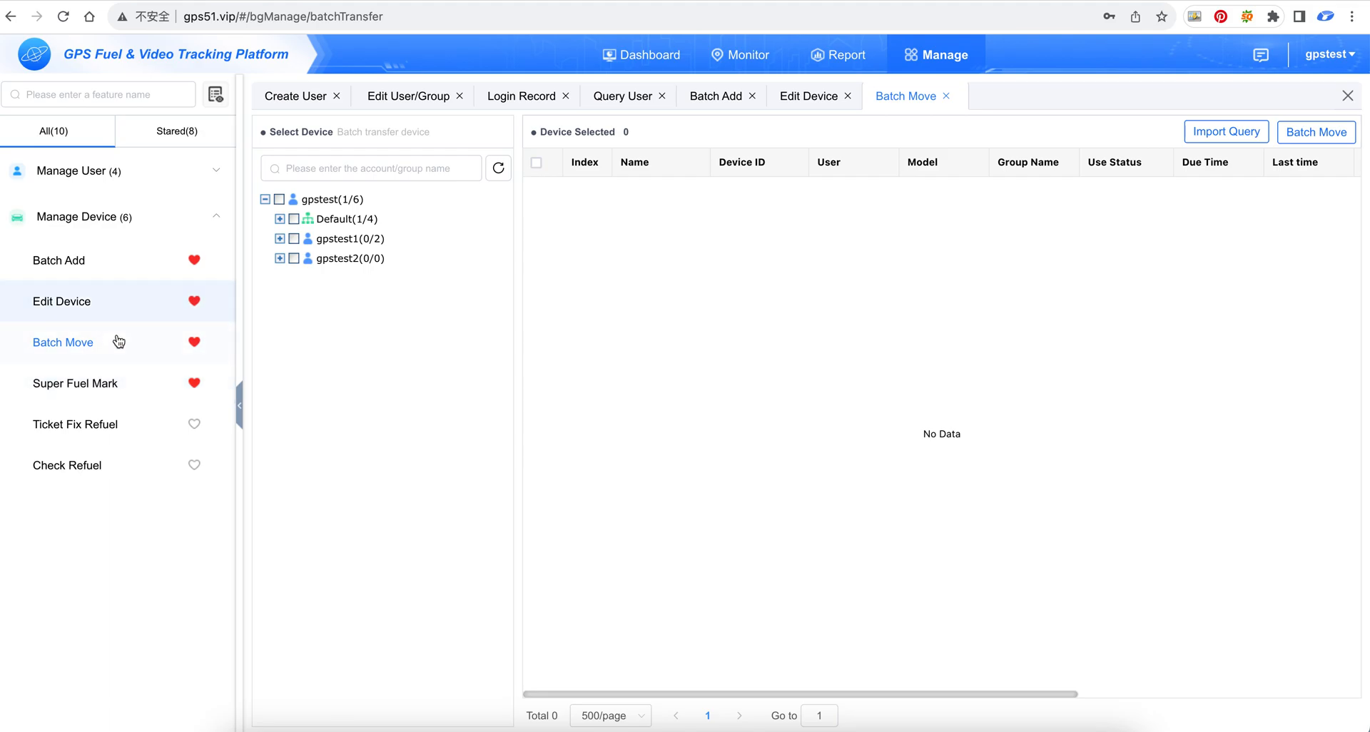
{"action": "mouse_move", "coordinate": [119, 301]}
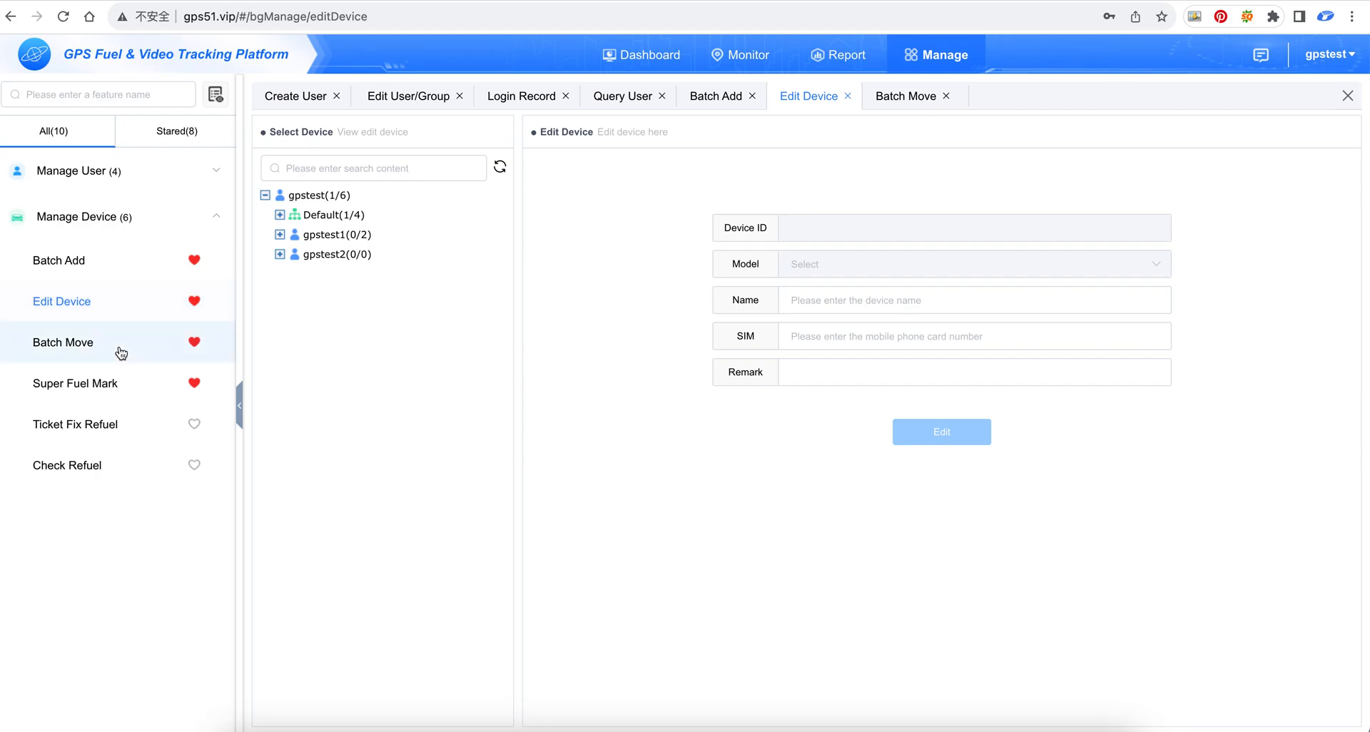
{"action": "left_click", "coordinate": [63, 342]}
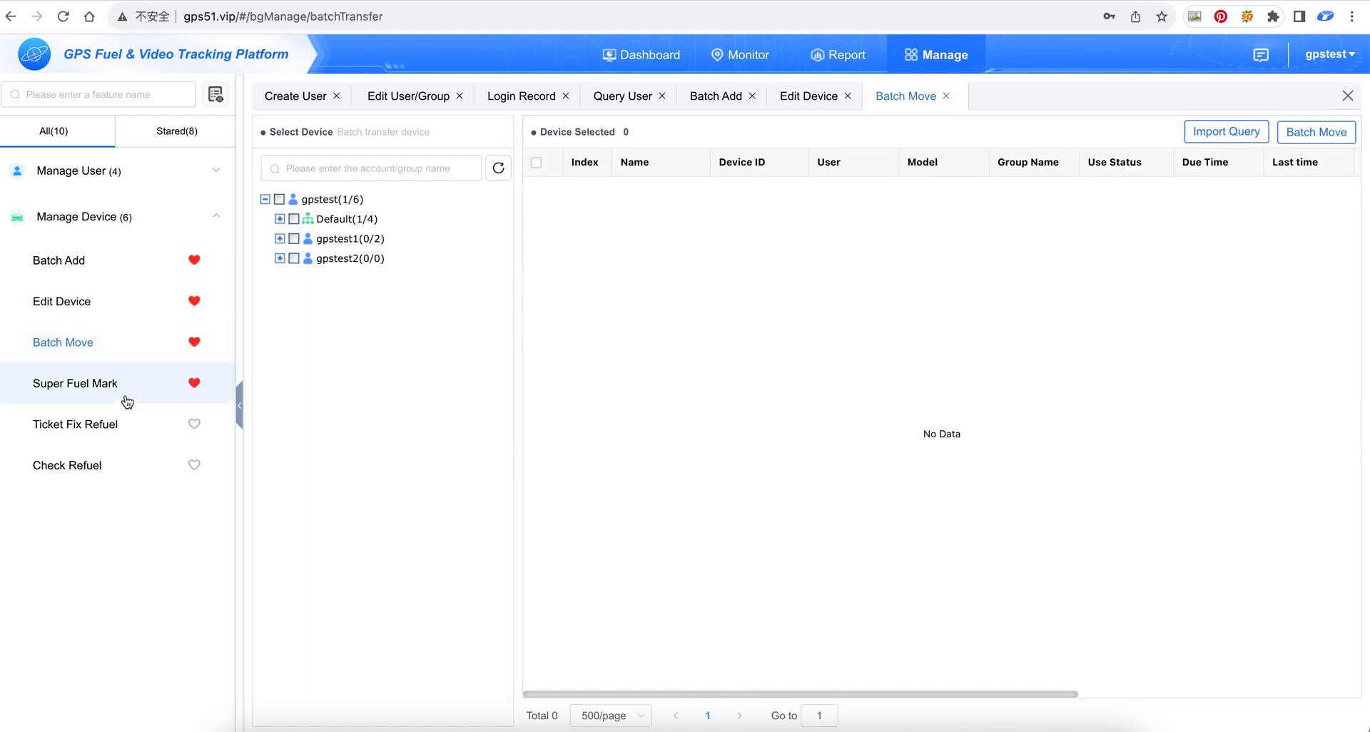
{"action": "left_click", "coordinate": [74, 383]}
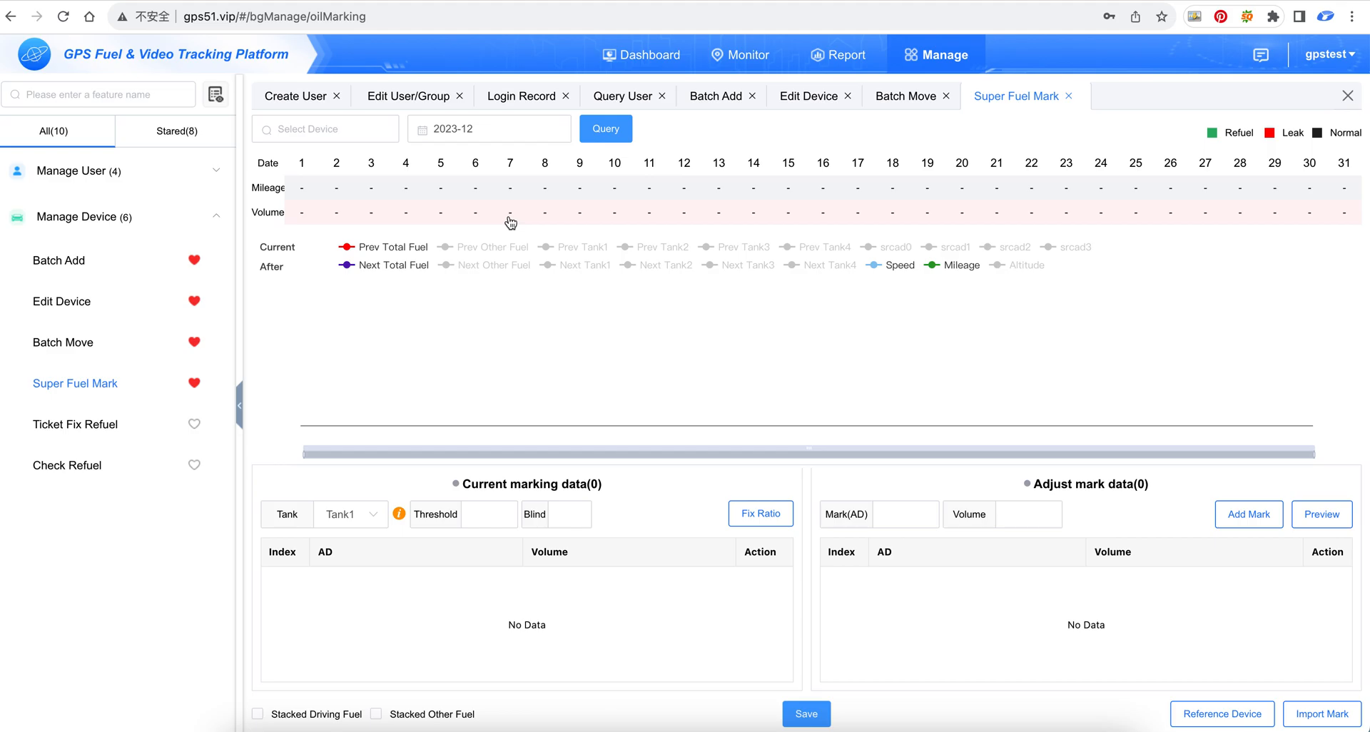
{"action": "mouse_move", "coordinate": [374, 288]}
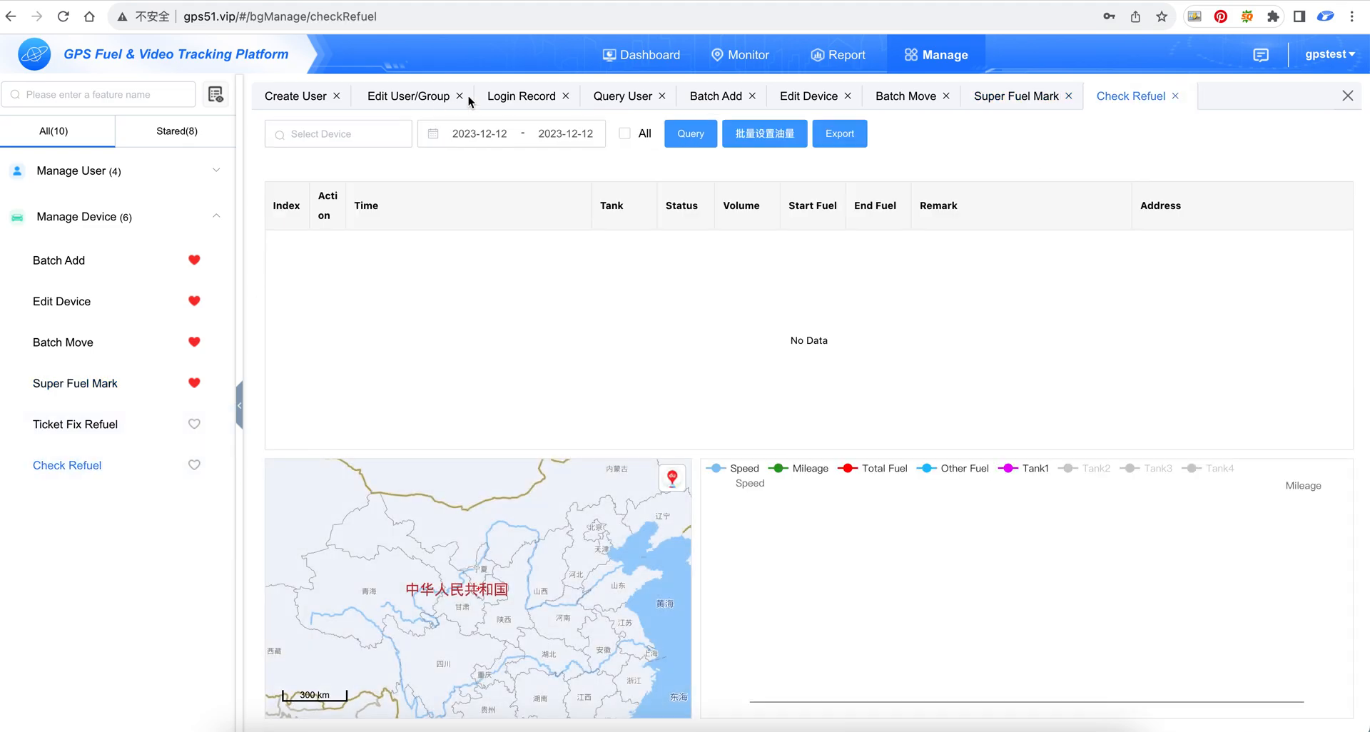
{"action": "mouse_move", "coordinate": [774, 54]}
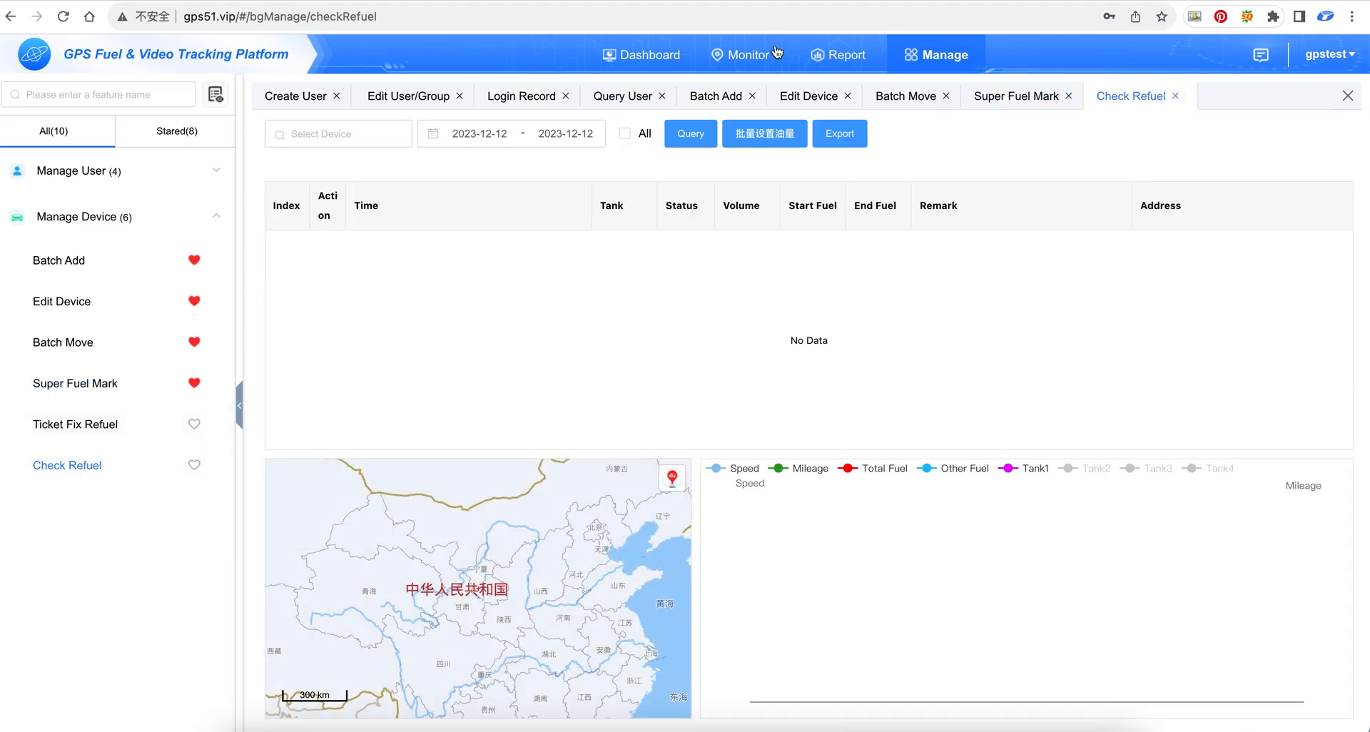
{"action": "mouse_move", "coordinate": [1019, 96]}
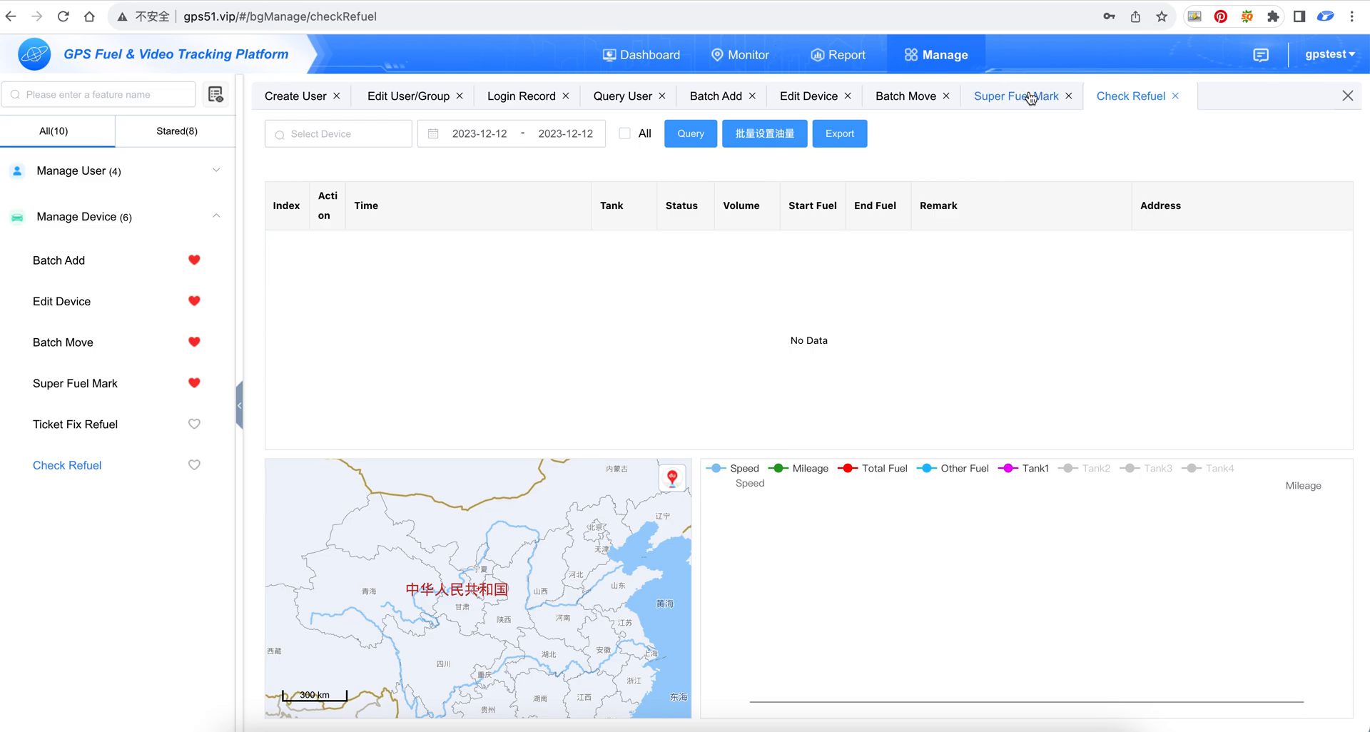